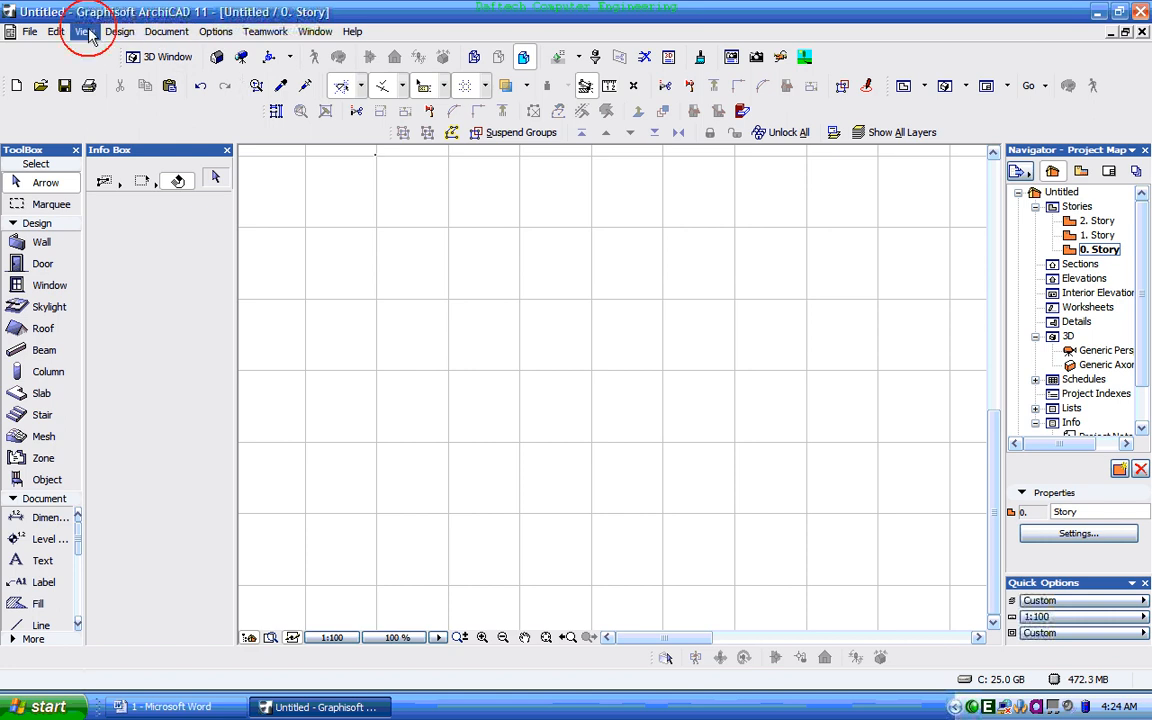
Step: Show the Grid Options submenu under the View menu for the floor plan
click(84, 32)
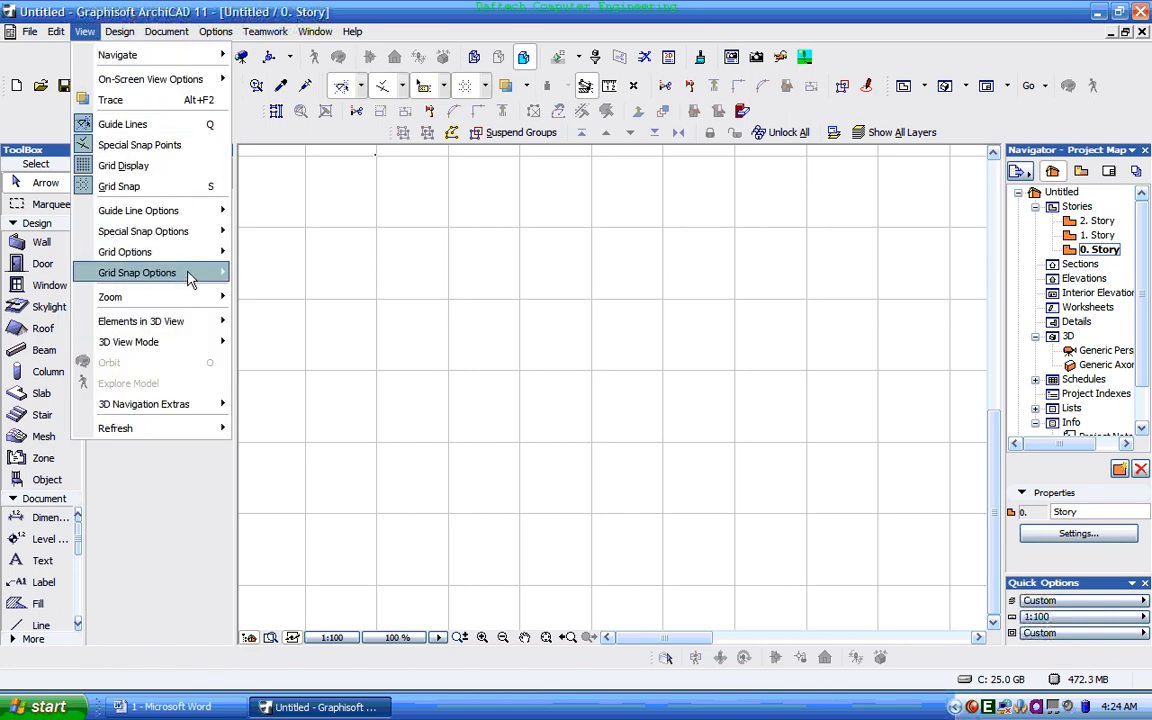
mouse_move(124, 252)
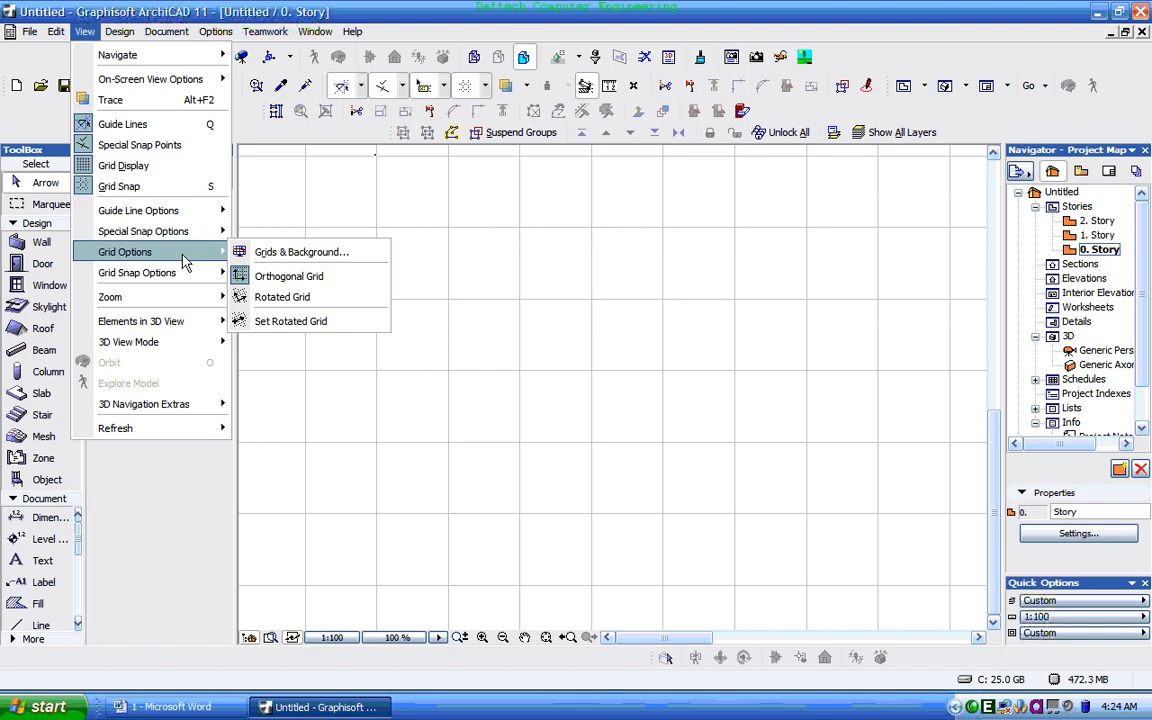
mouse_move(300, 252)
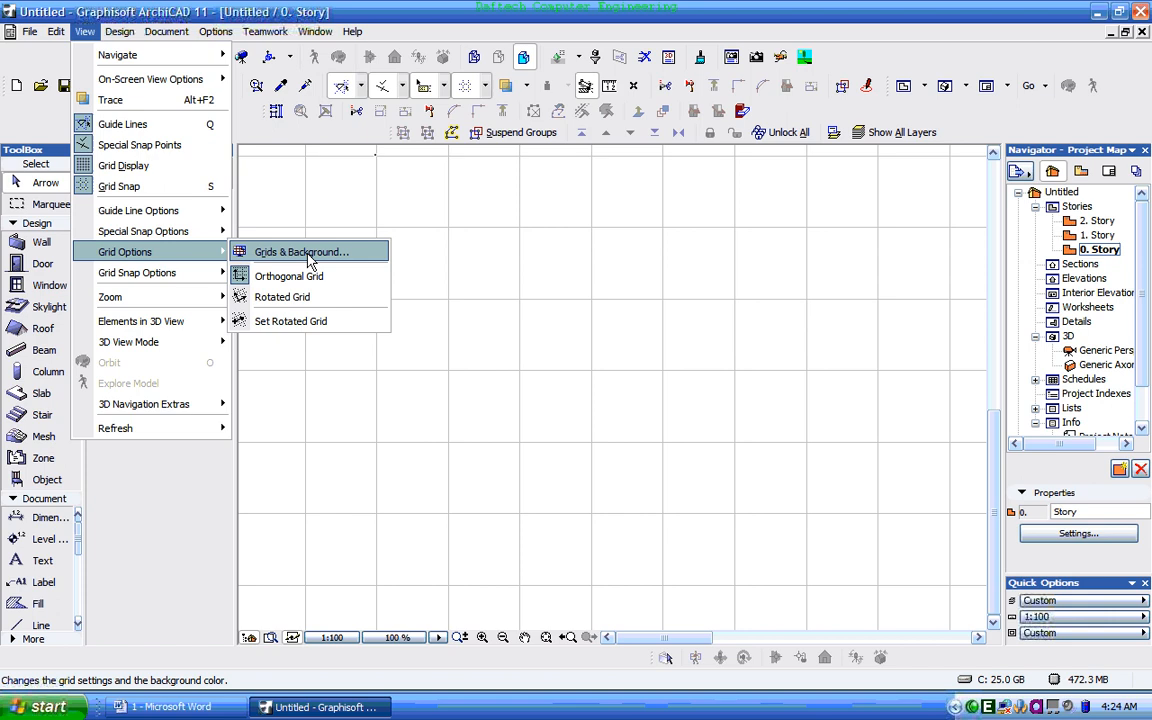
Step: Set the main construction grid spacing to 1000 by 1000 and enlarge the preview to 100%
click(300, 252)
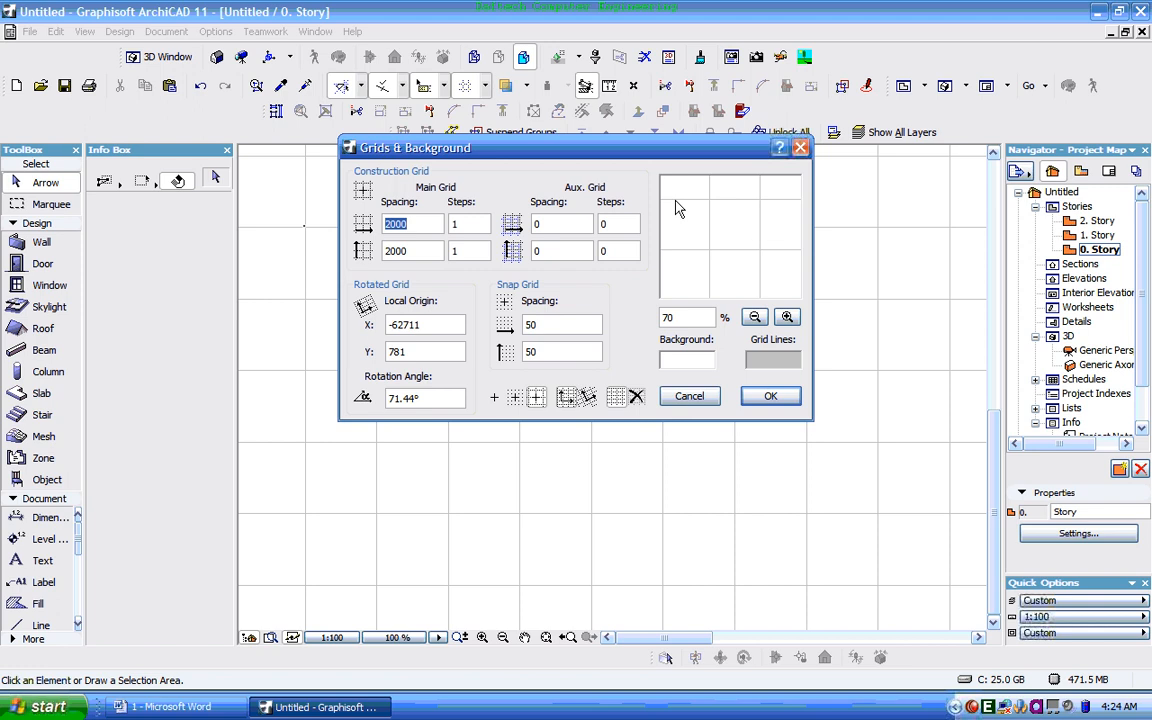
mouse_move(432, 244)
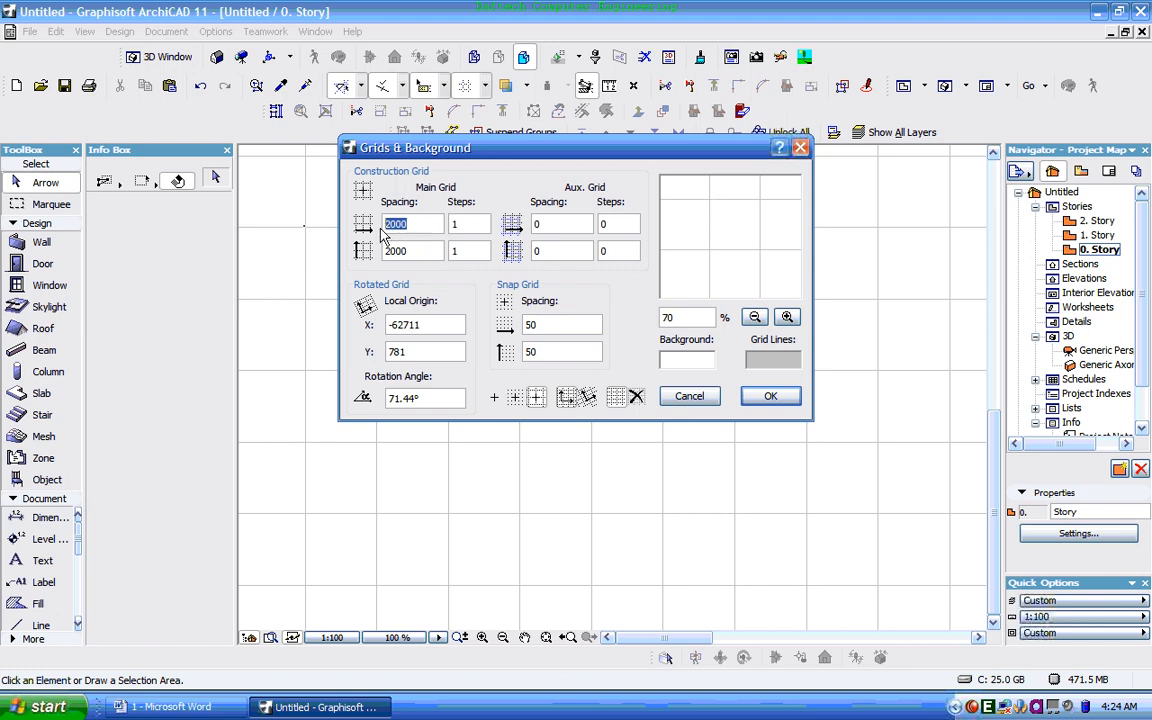
text(1000)
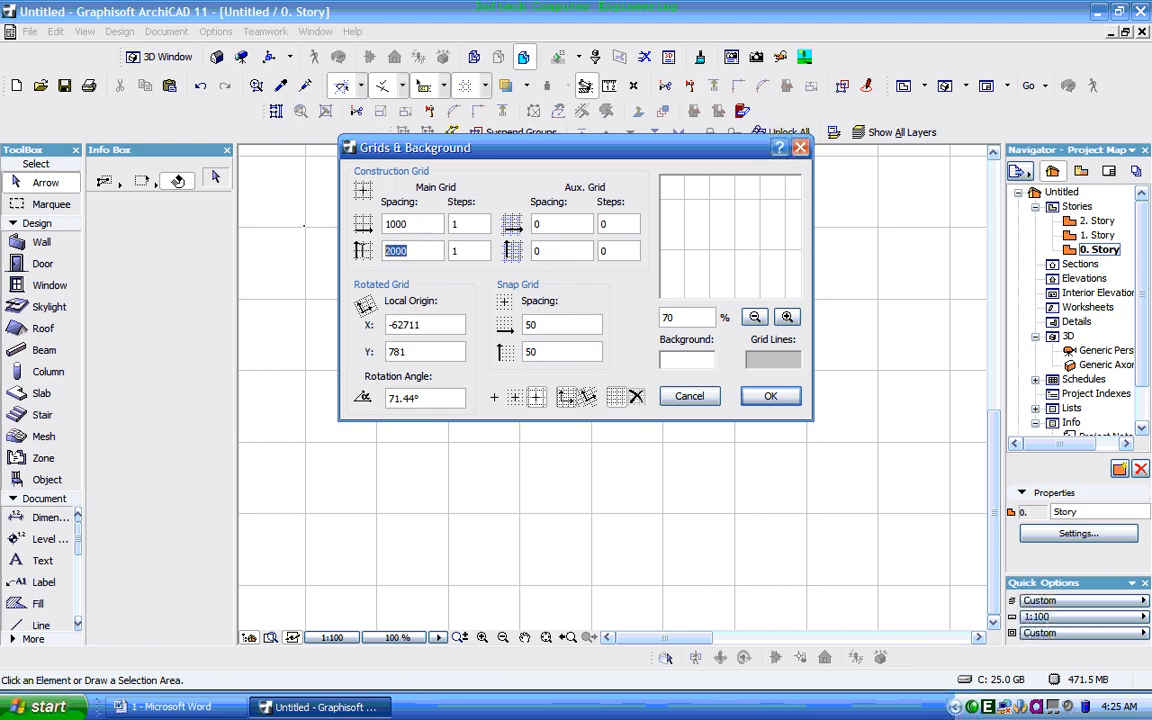
text(1)
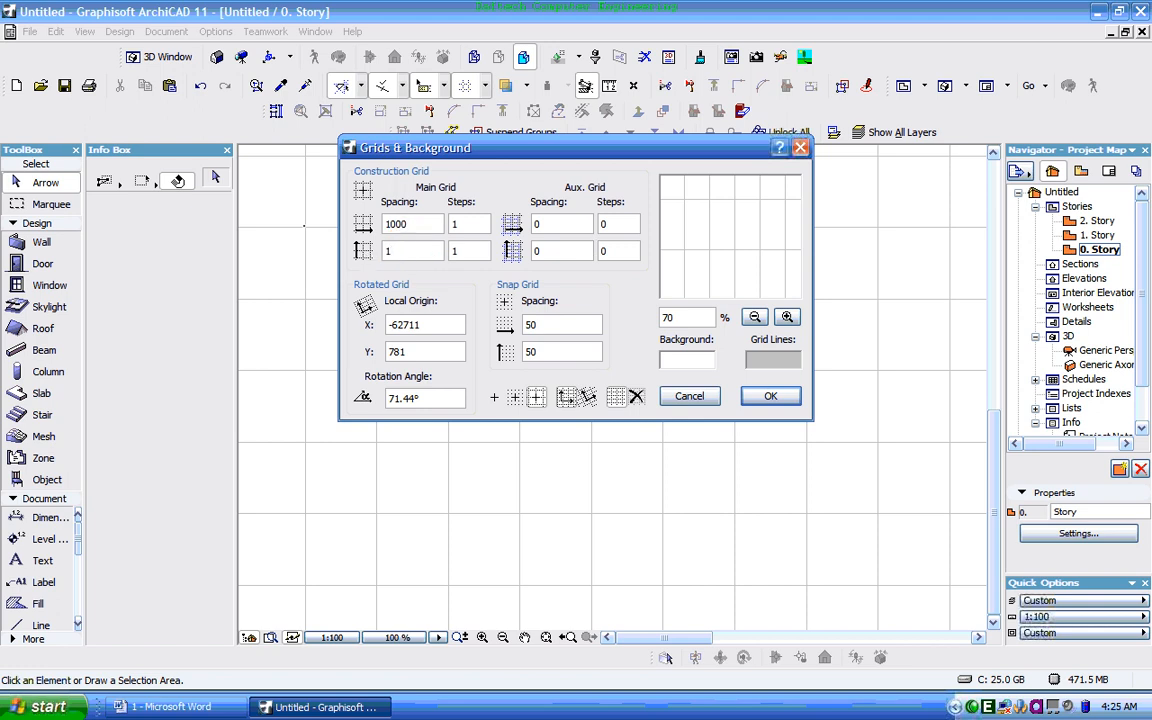
click(410, 250)
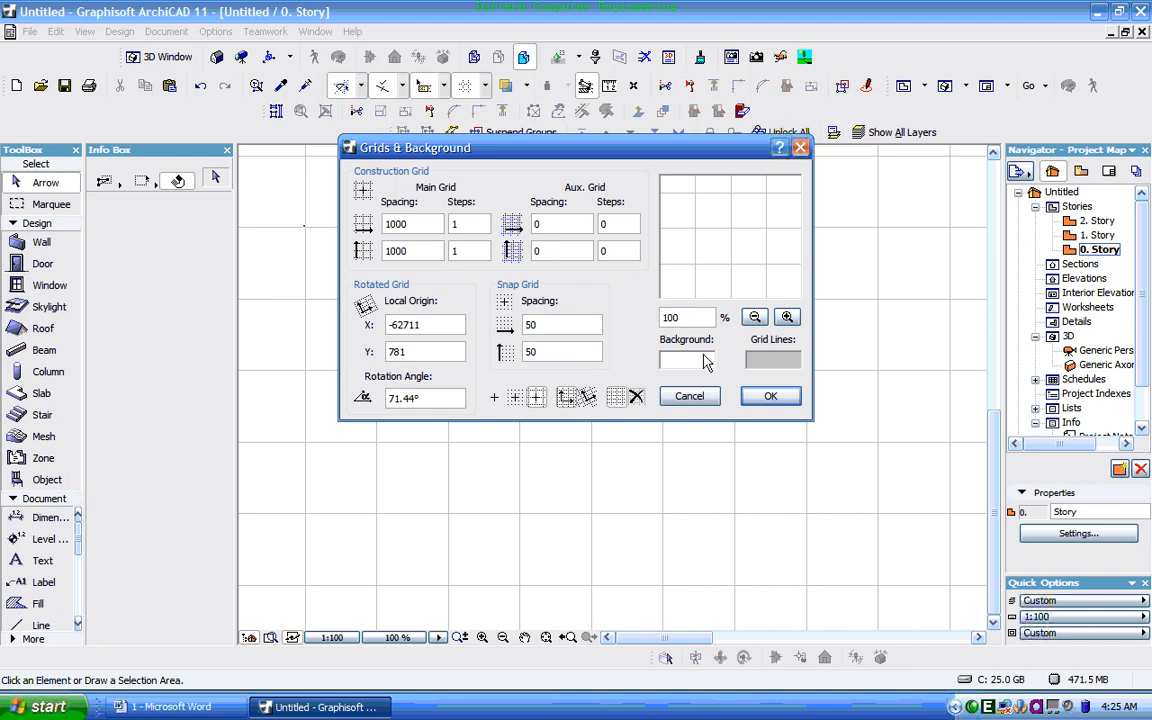
mouse_move(704, 364)
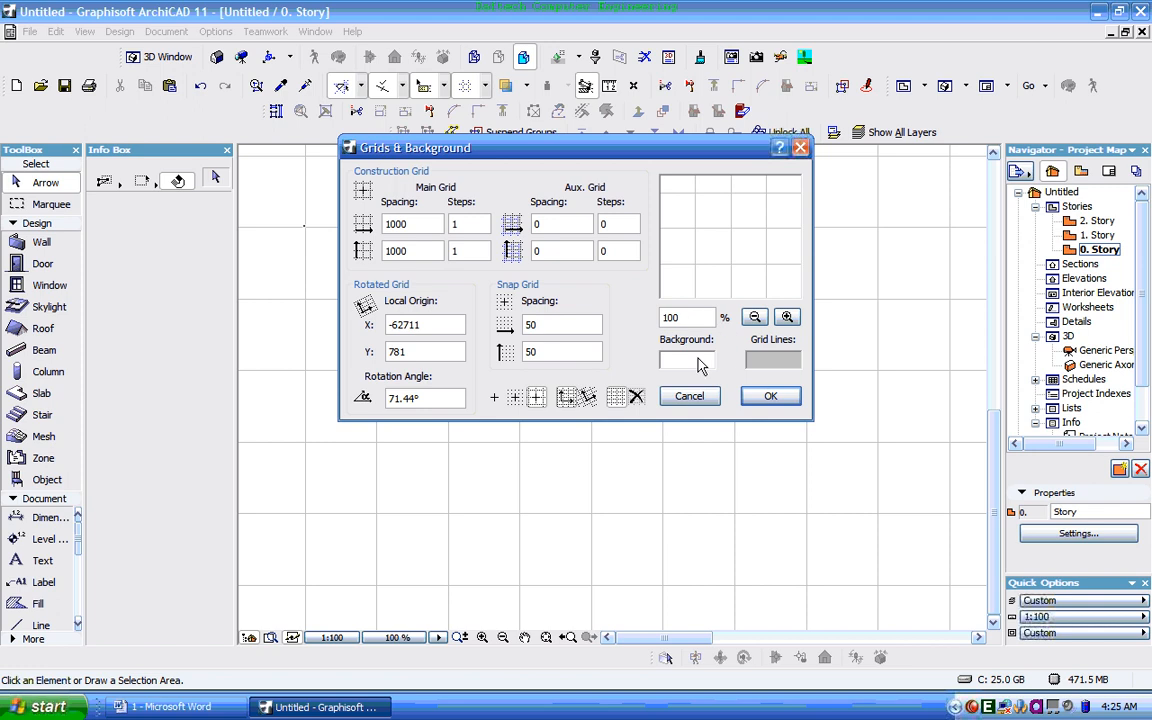
Step: Make the plan background pink and the grid lines blue, then apply the settings
click(684, 360)
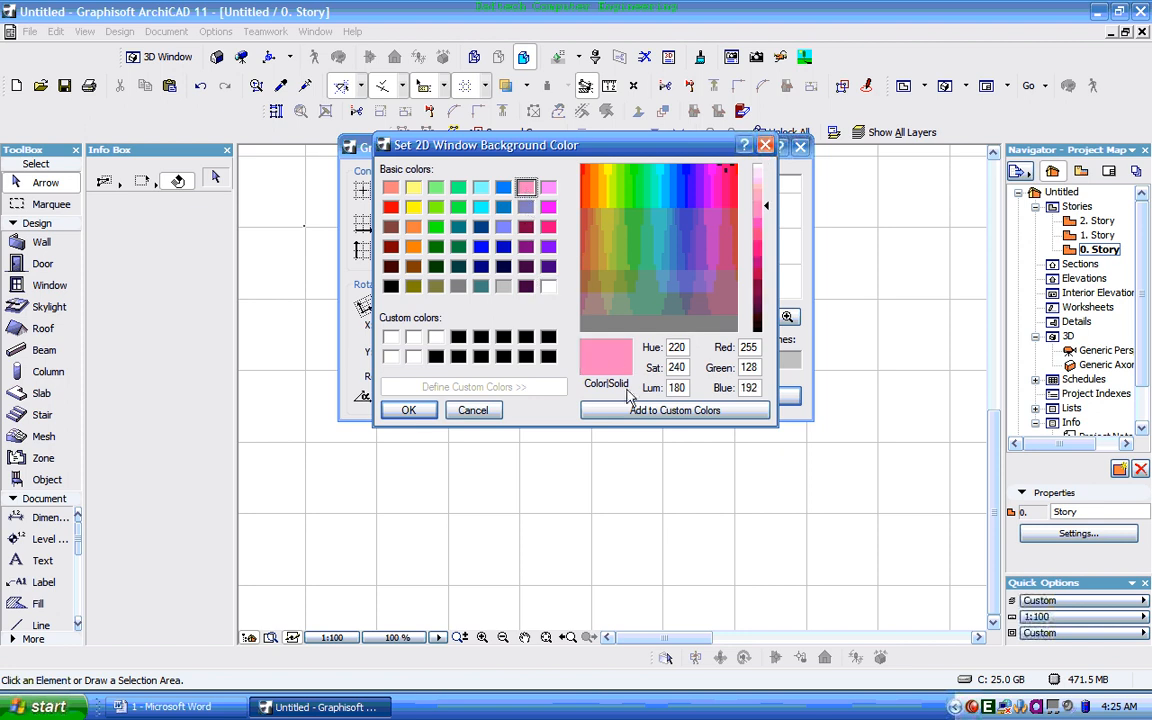
click(408, 410)
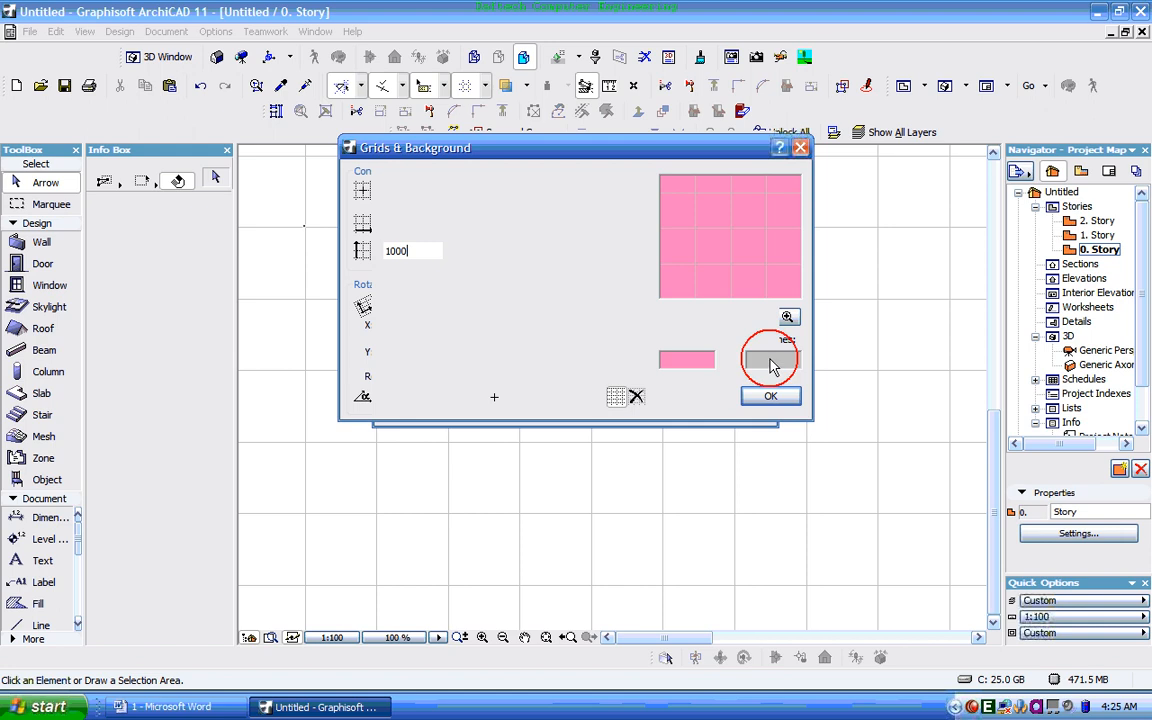
click(770, 360)
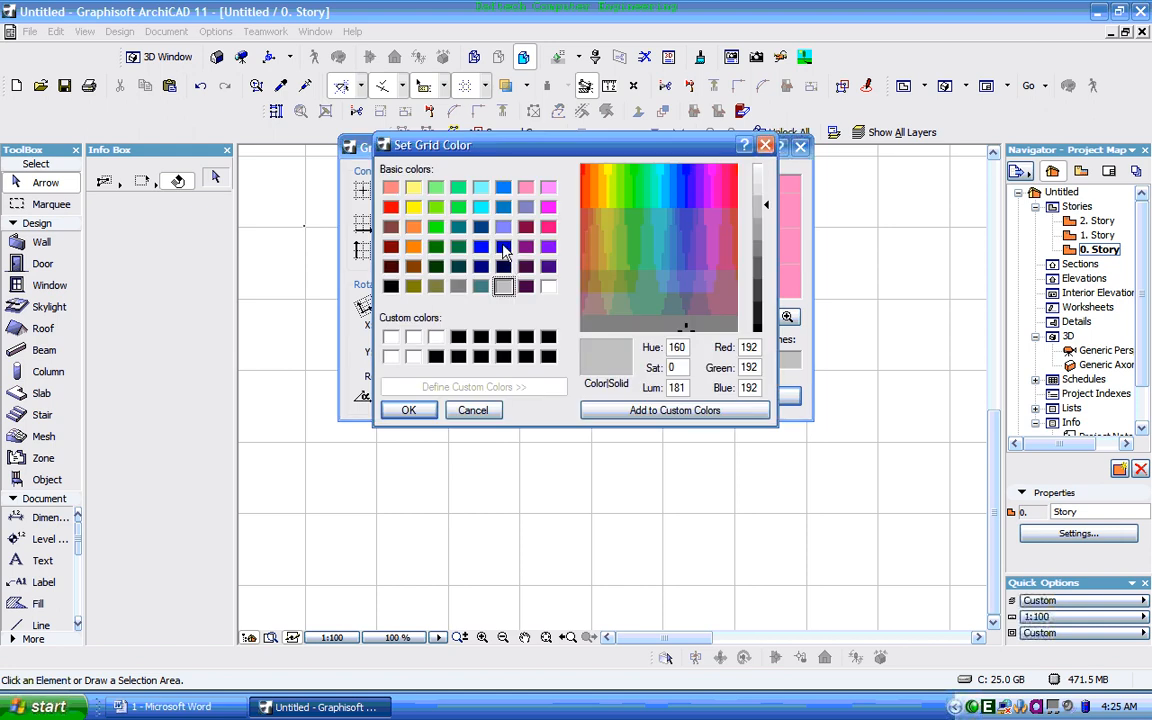
click(408, 410)
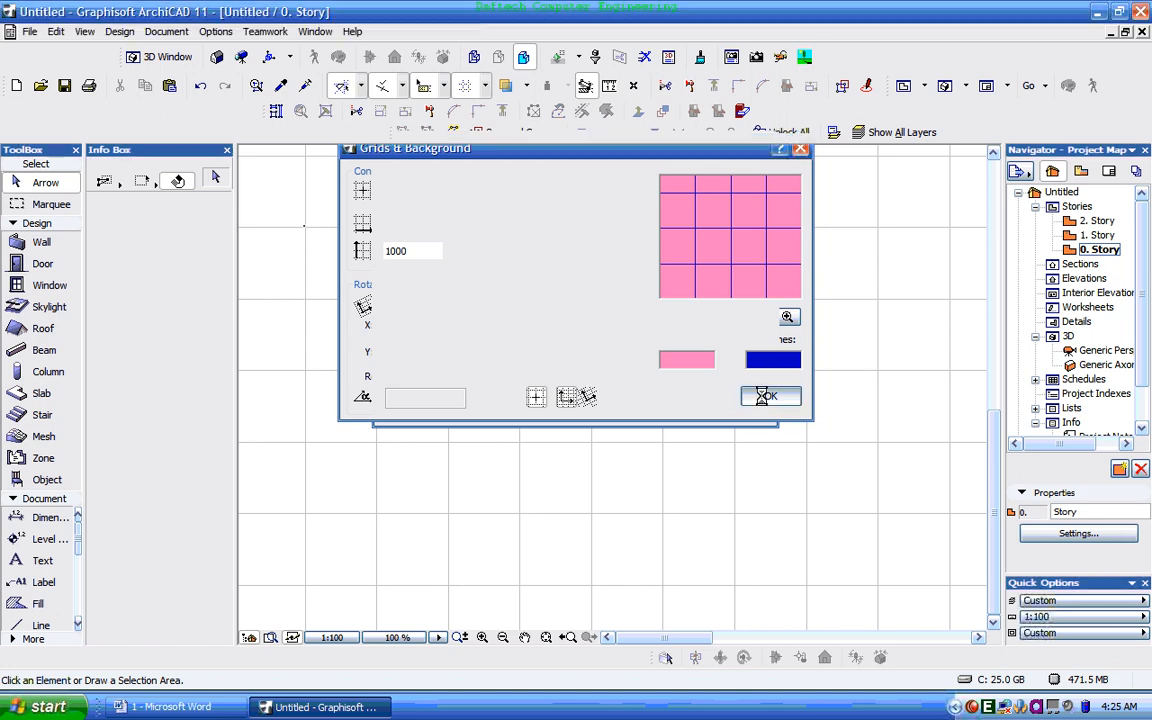
click(770, 396)
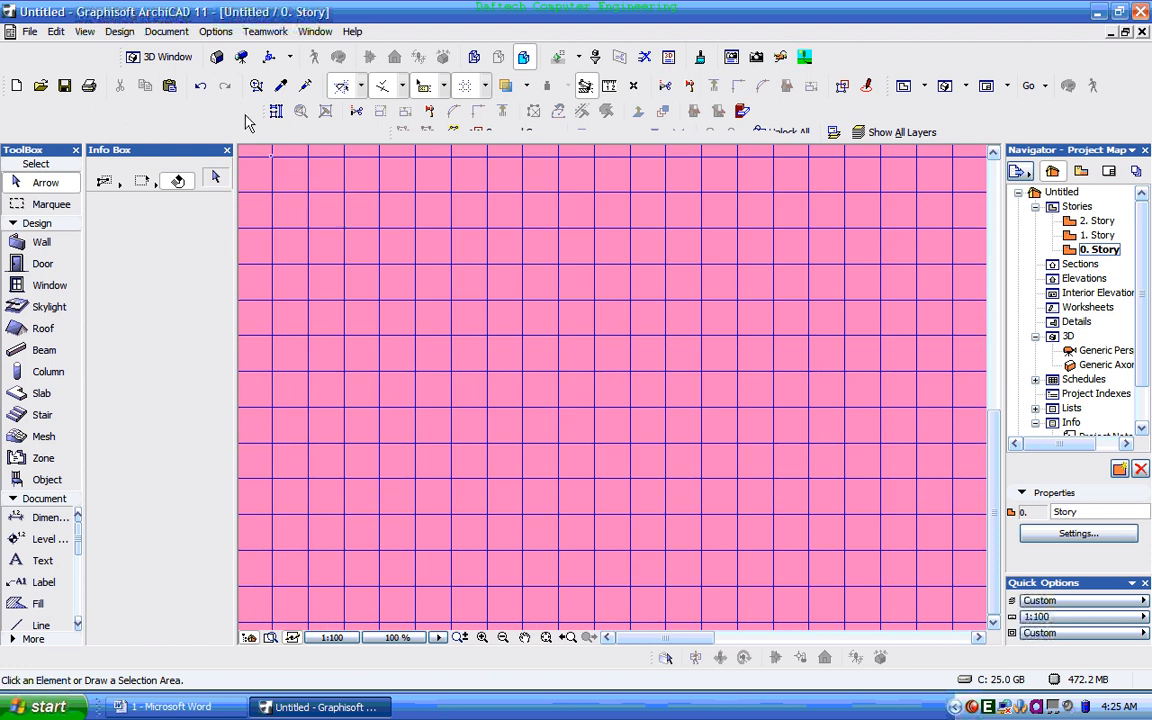
mouse_move(166, 32)
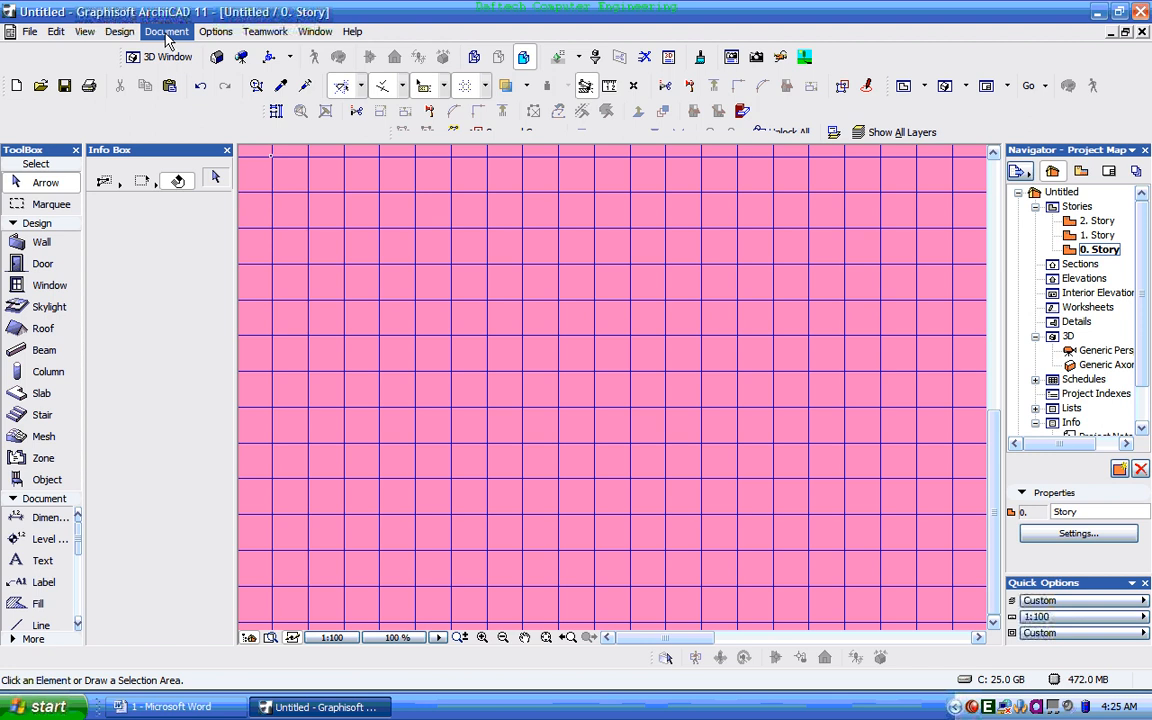
Step: Switch the plan to the orthogonal grid and activate the Wall tool
click(84, 32)
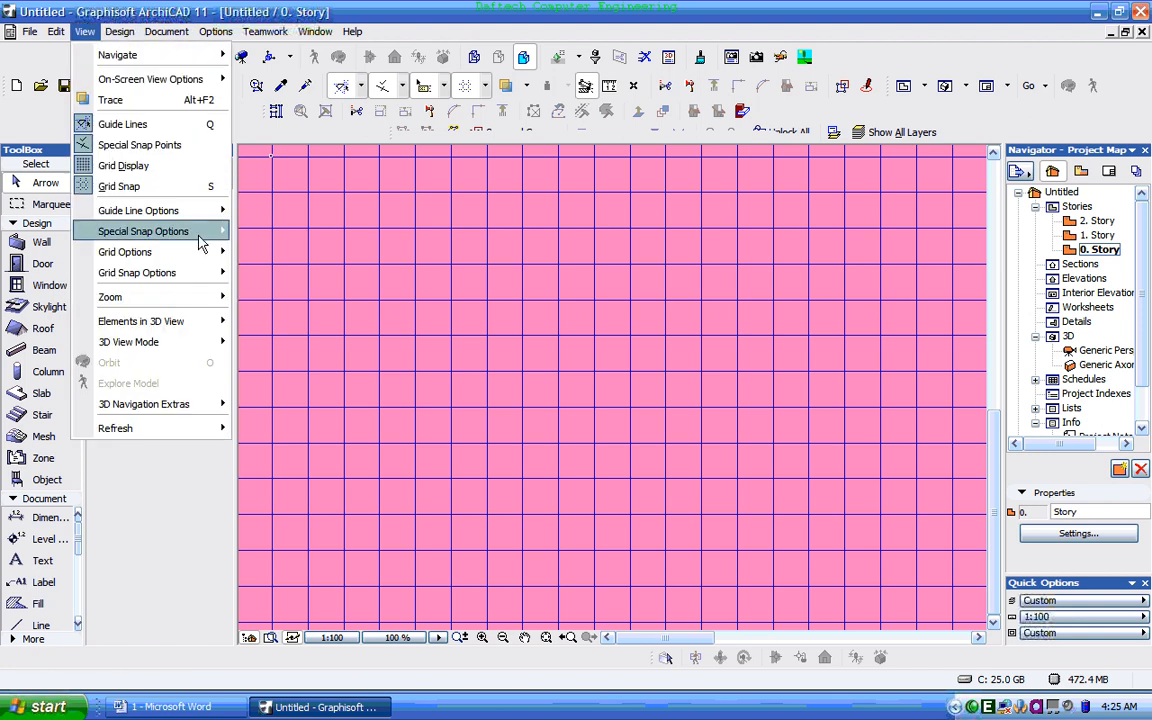
mouse_move(136, 272)
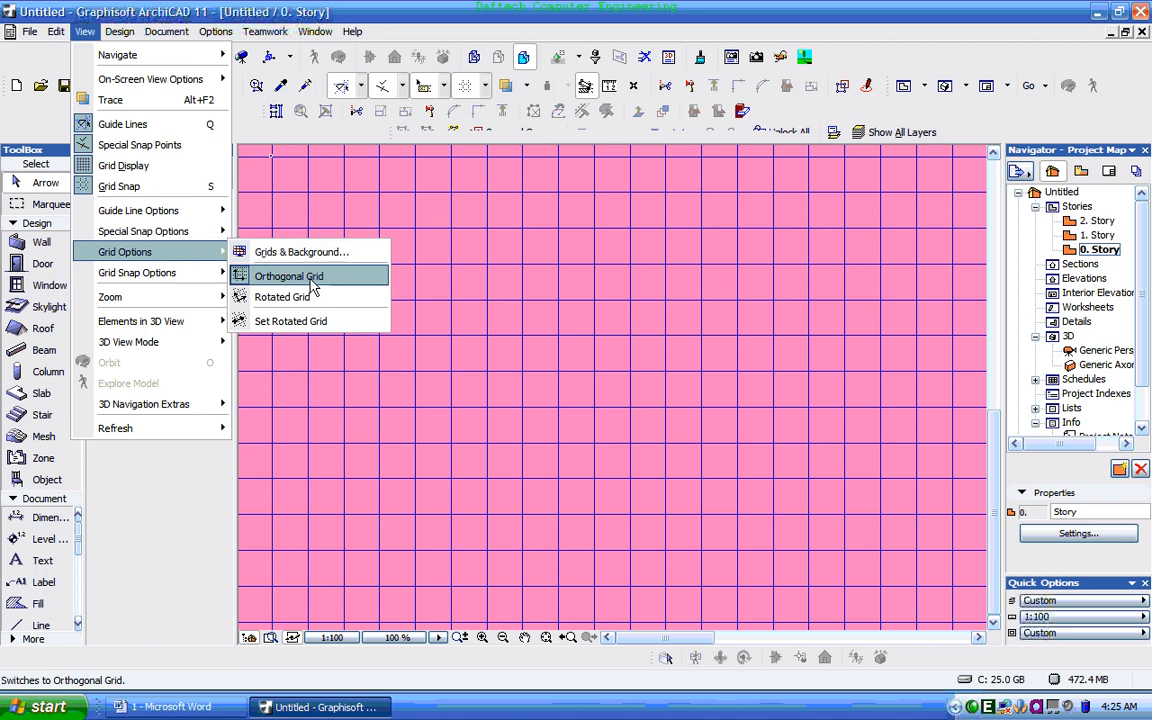
mouse_move(336, 280)
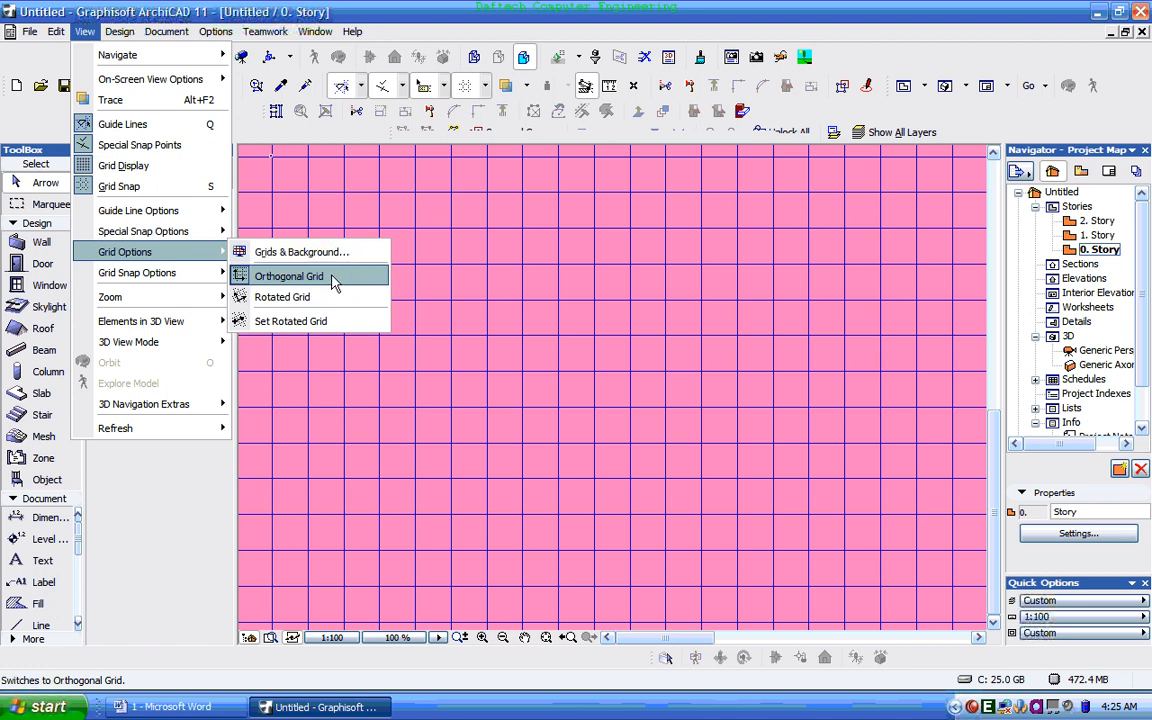
click(288, 276)
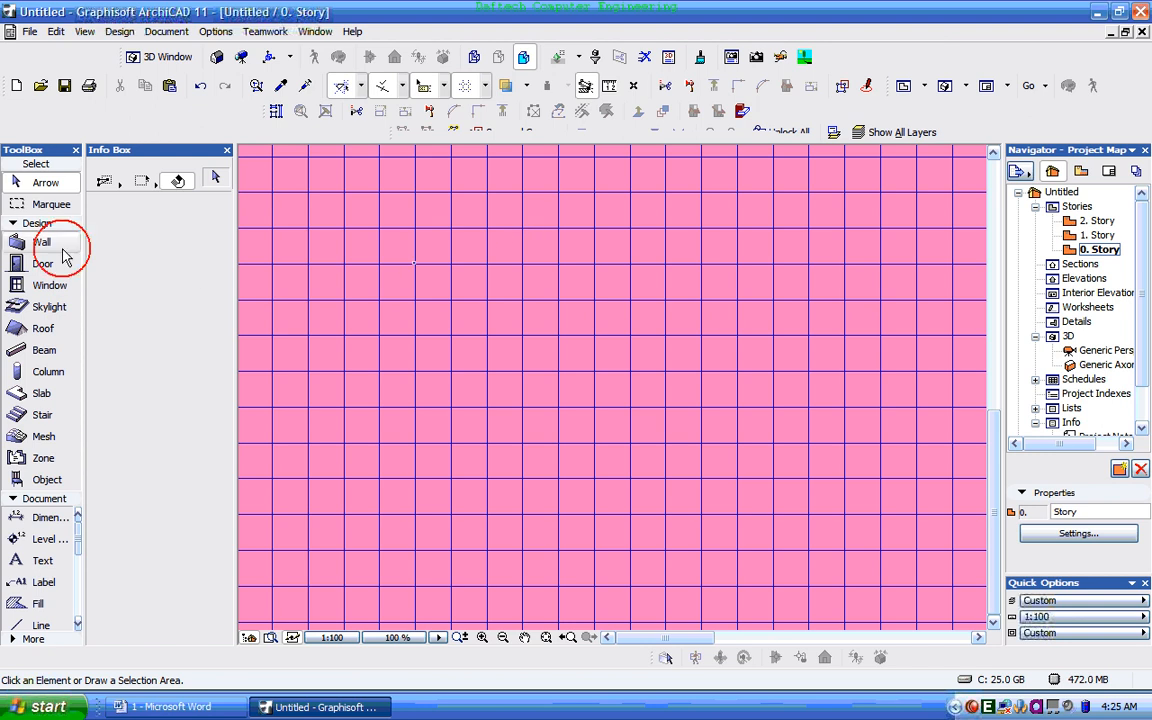
click(42, 242)
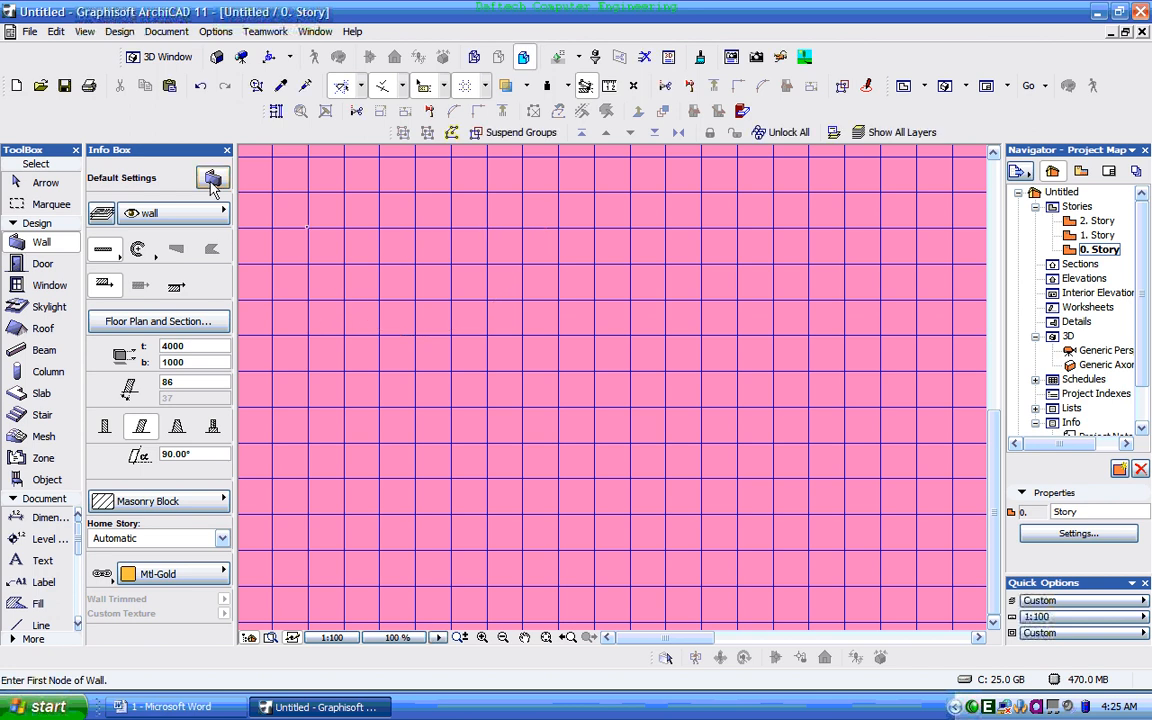
Step: Switch the floor plan from the orthogonal grid to the rotated grid
click(120, 32)
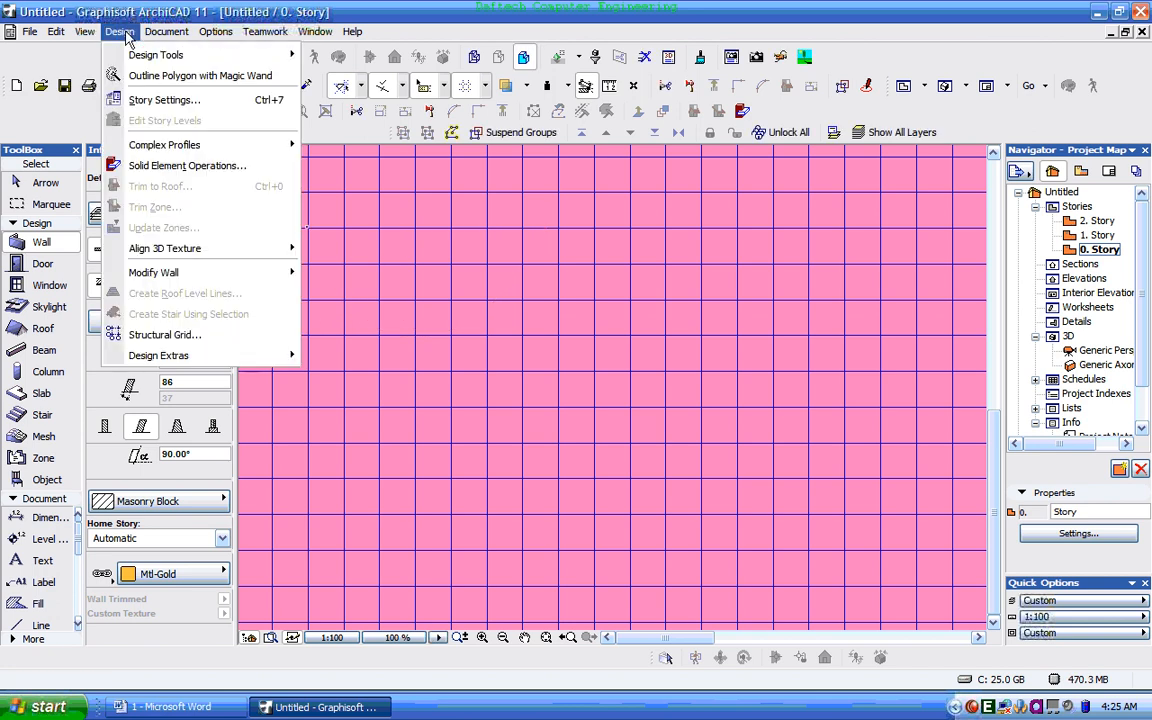
click(84, 32)
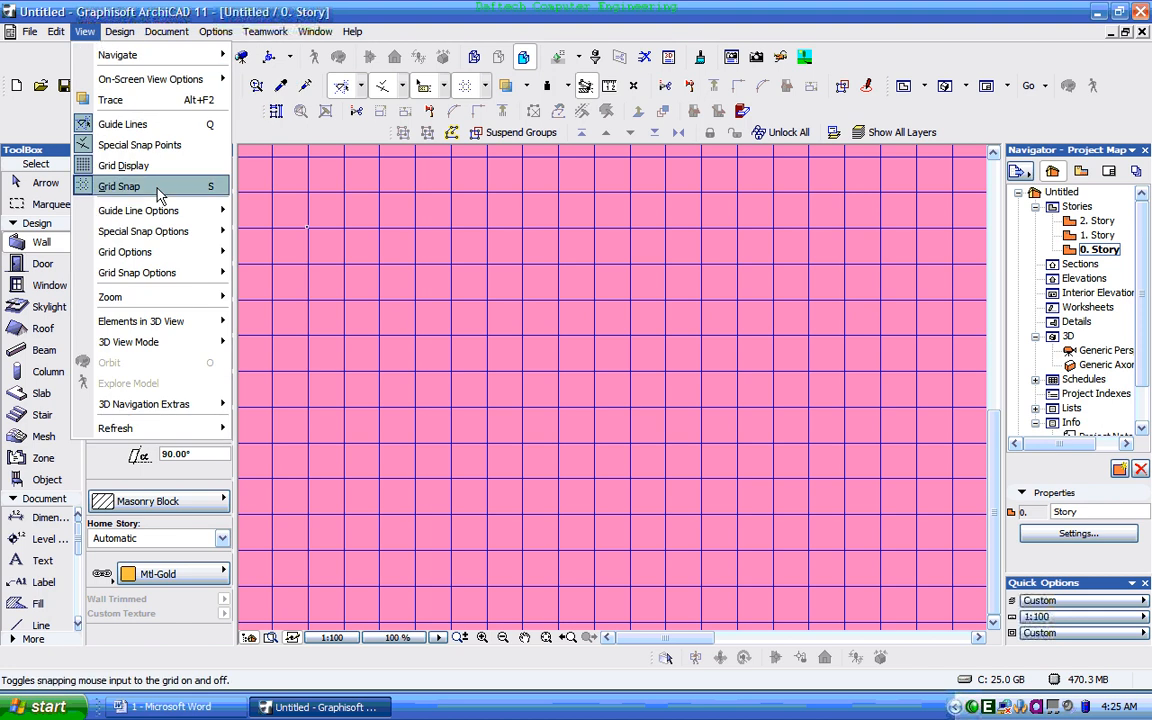
mouse_move(124, 252)
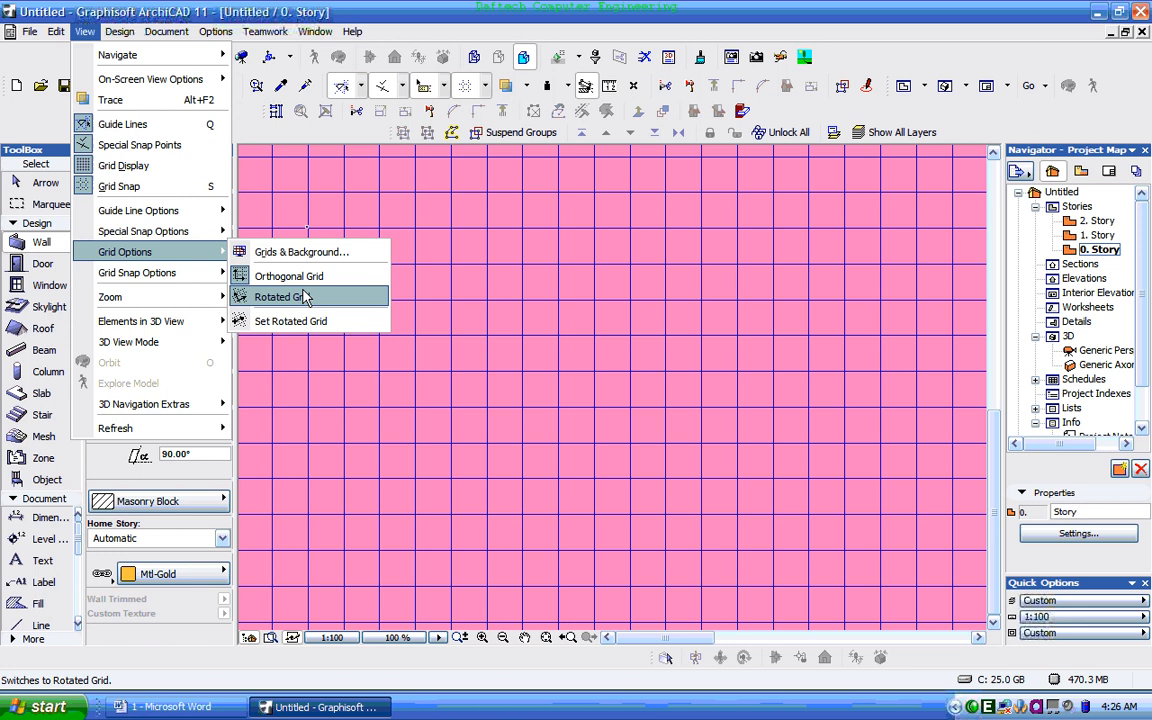
mouse_move(308, 304)
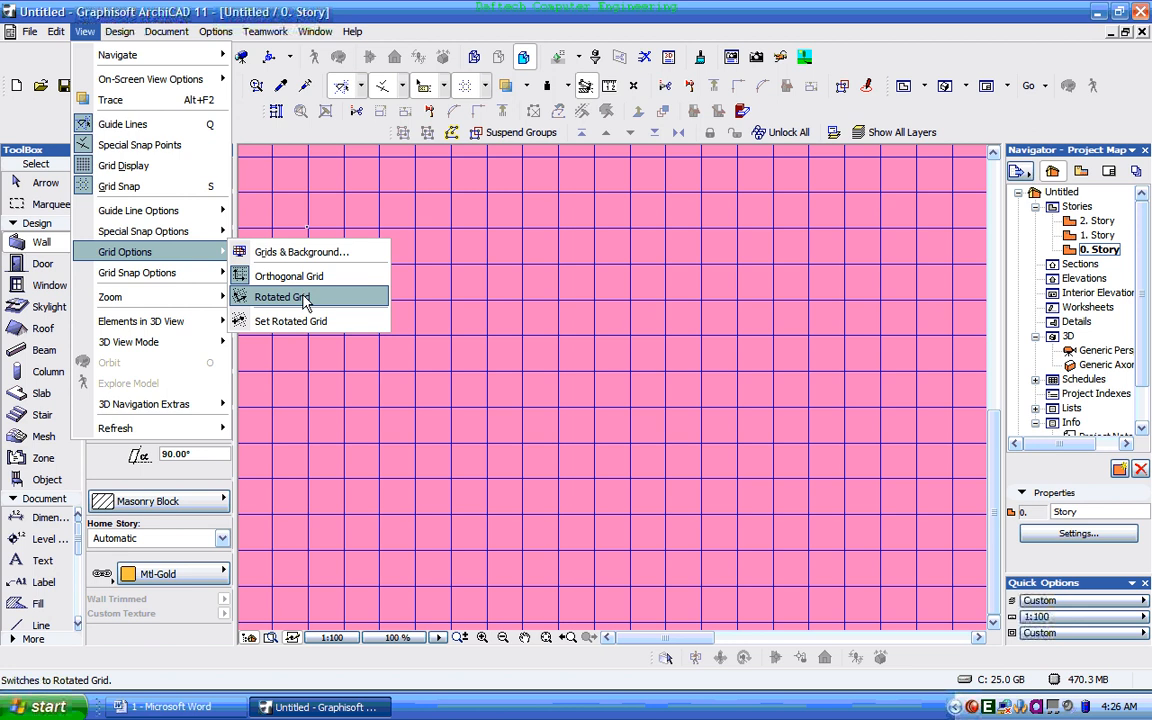
click(282, 296)
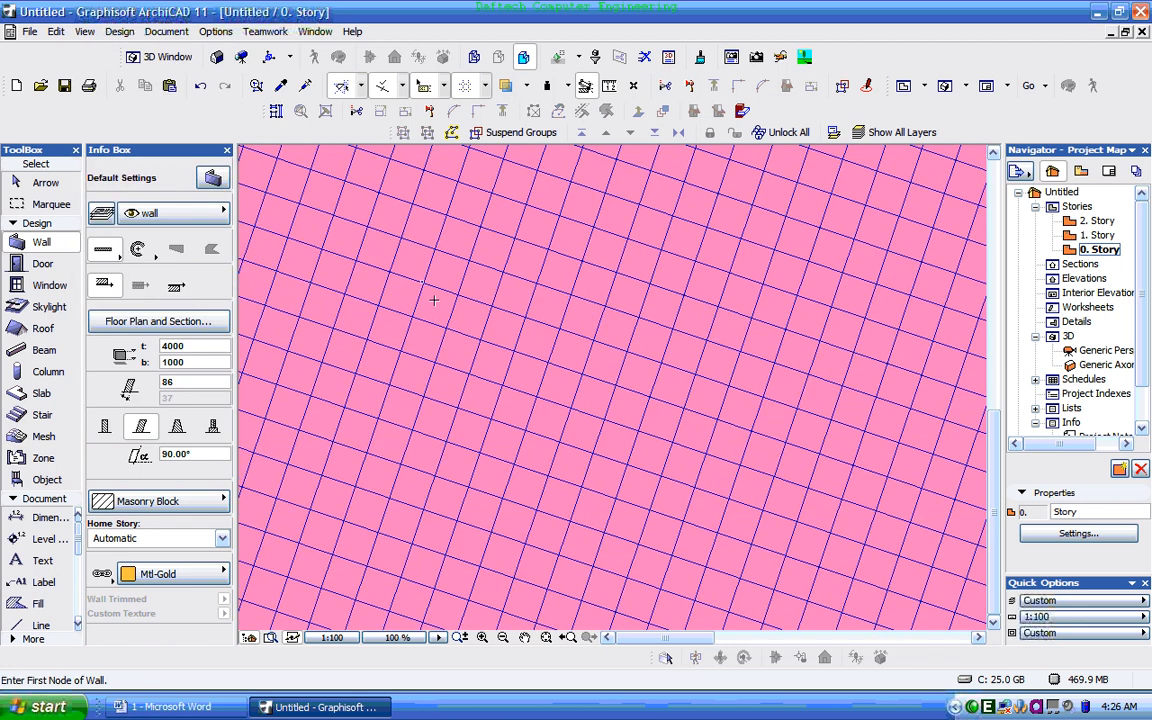
mouse_move(248, 248)
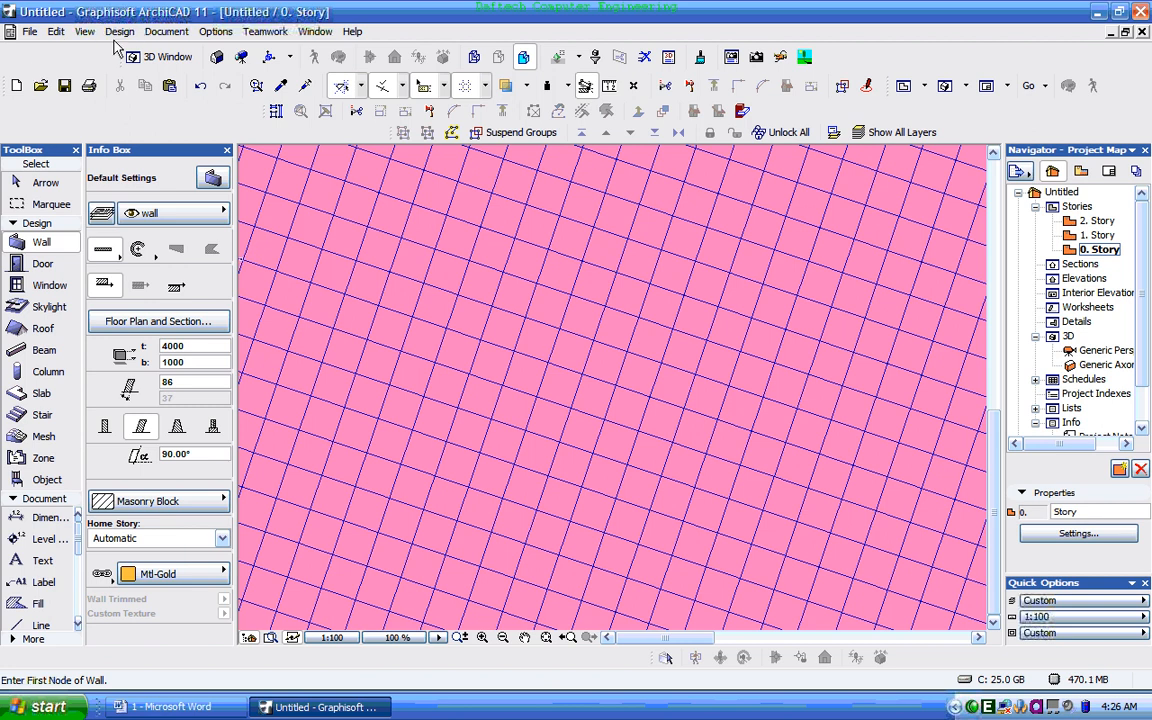
Step: Redefine the rotated grid's direction with a drawn reference vector at a shallower angle
click(84, 32)
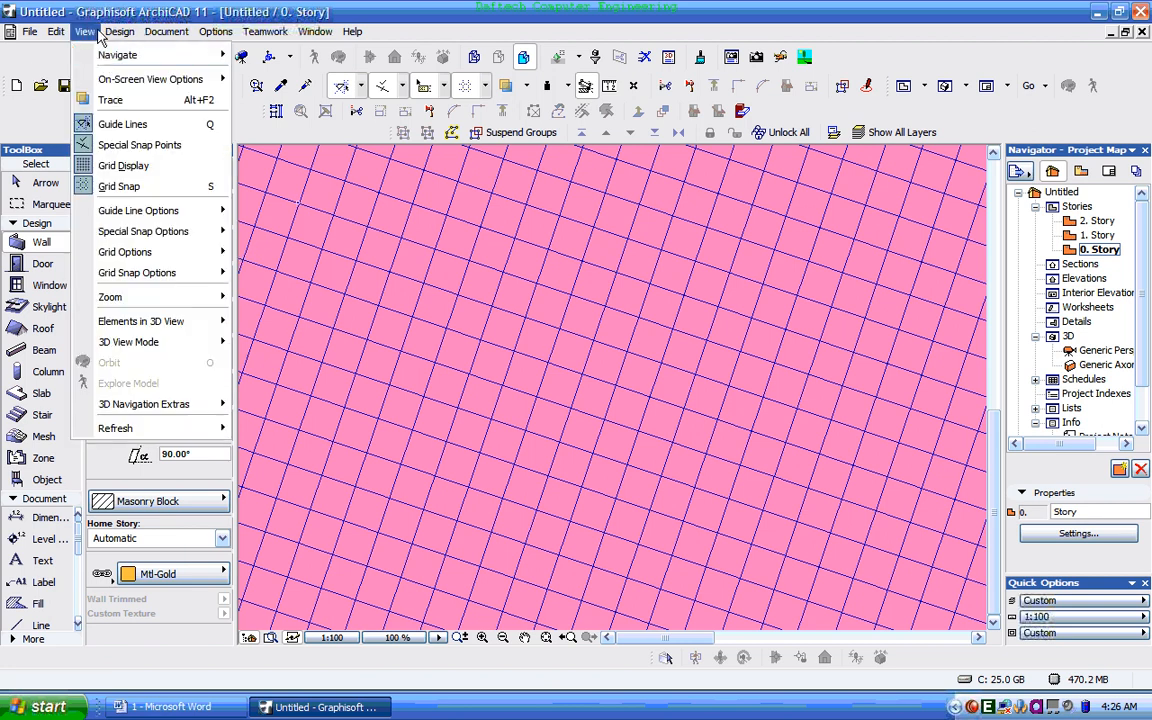
mouse_move(124, 252)
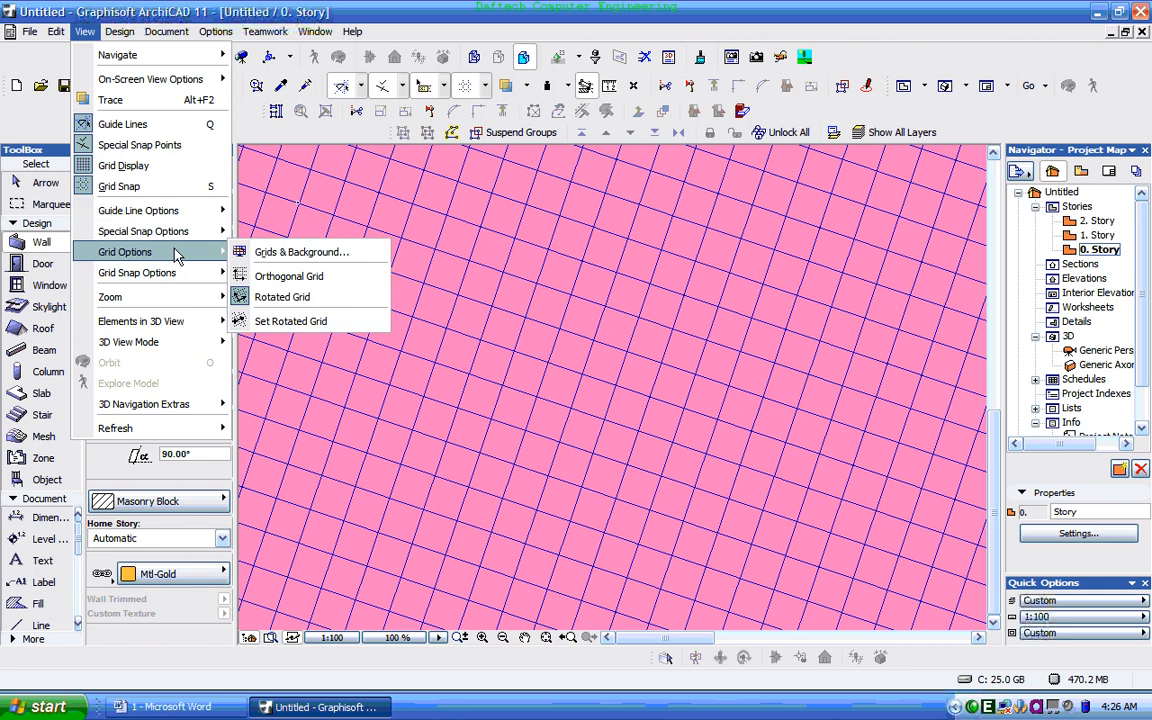
mouse_move(290, 320)
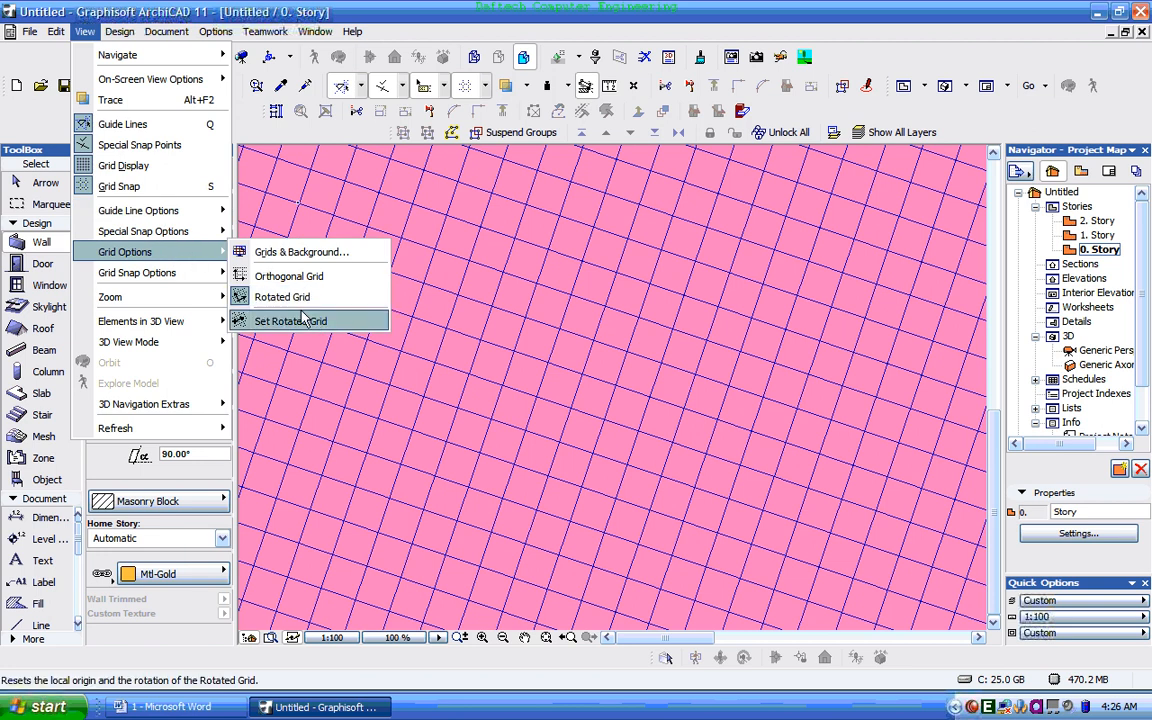
mouse_move(320, 330)
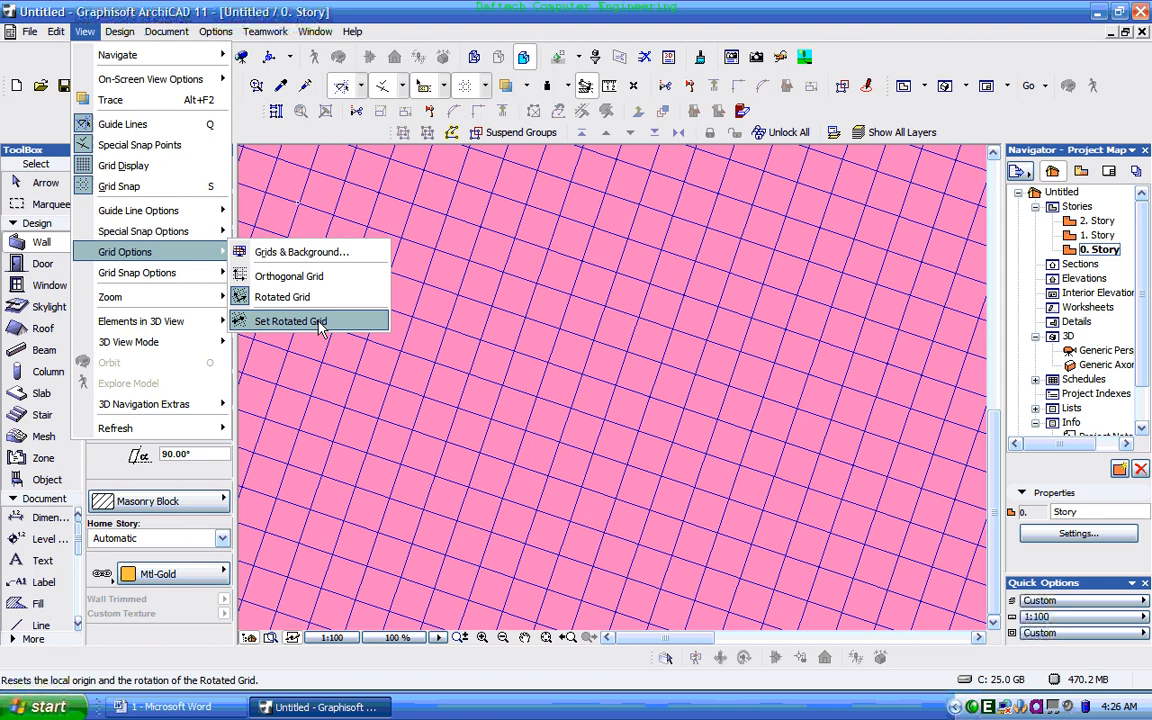
click(290, 320)
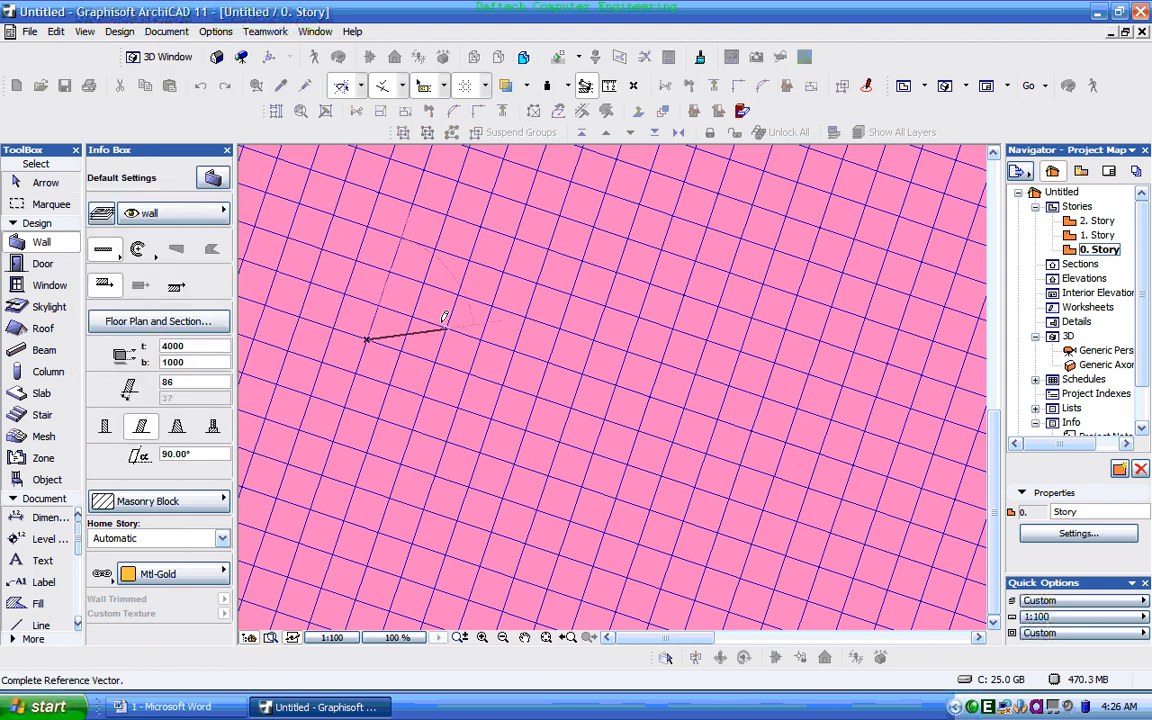
click(448, 326)
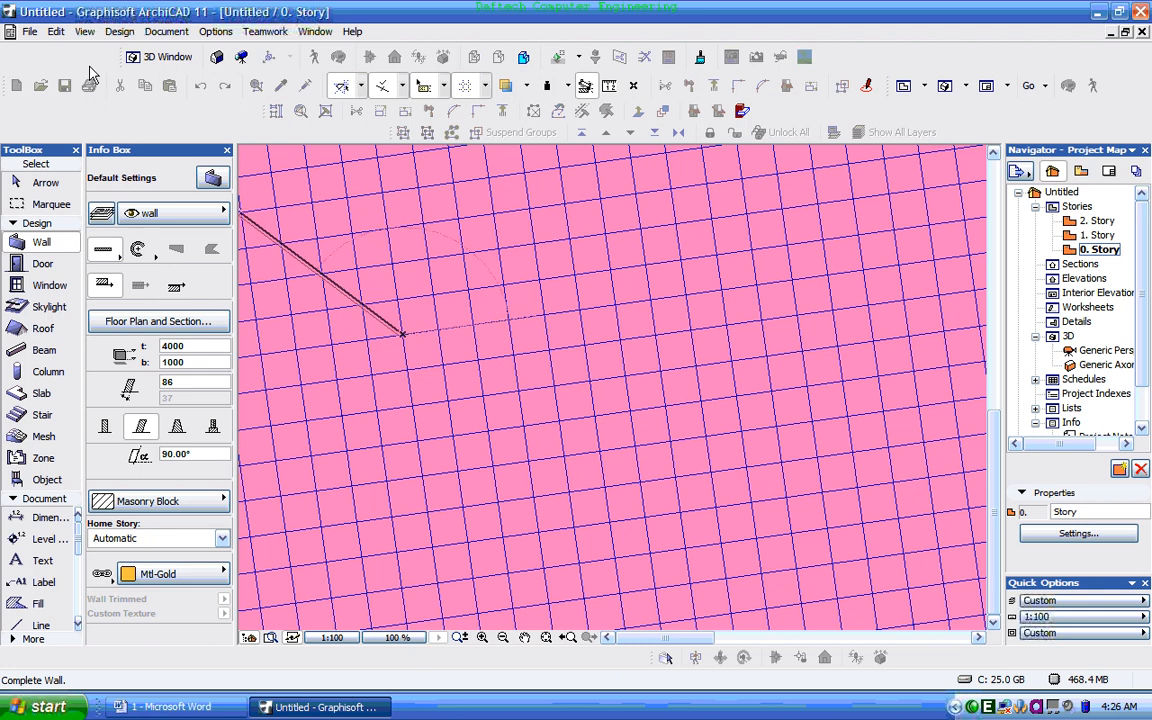
Step: Reapply the rotated grid so the plan follows the new reference direction
click(84, 32)
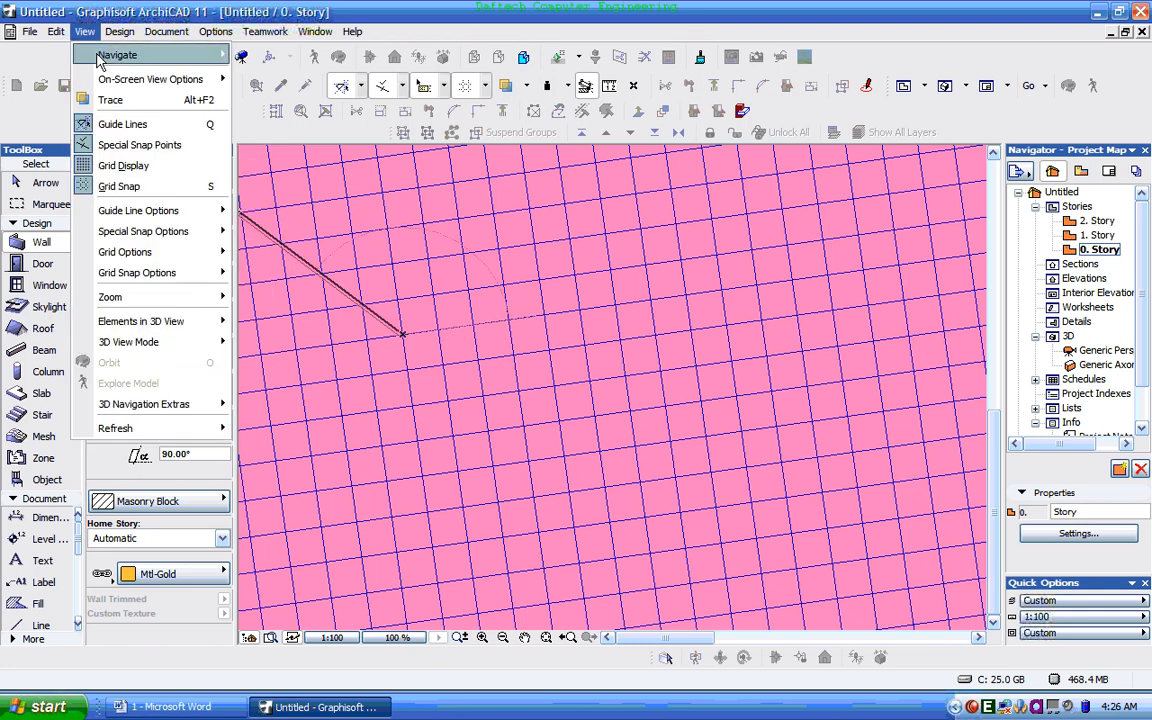
mouse_move(124, 252)
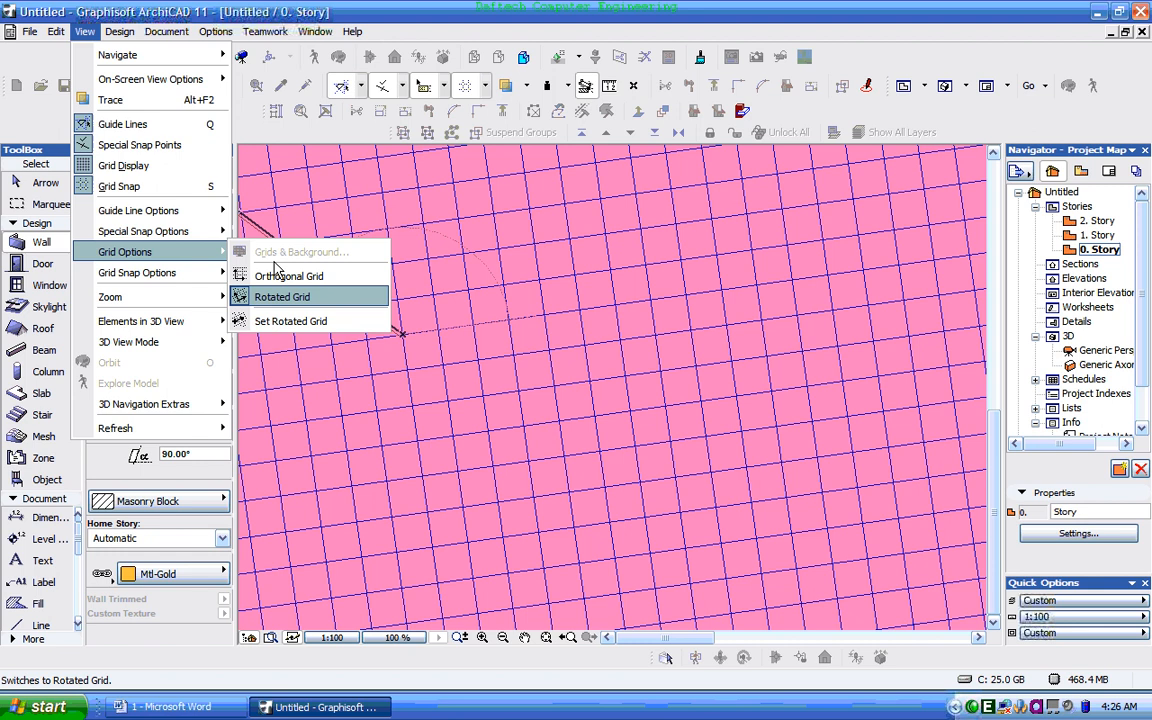
click(282, 296)
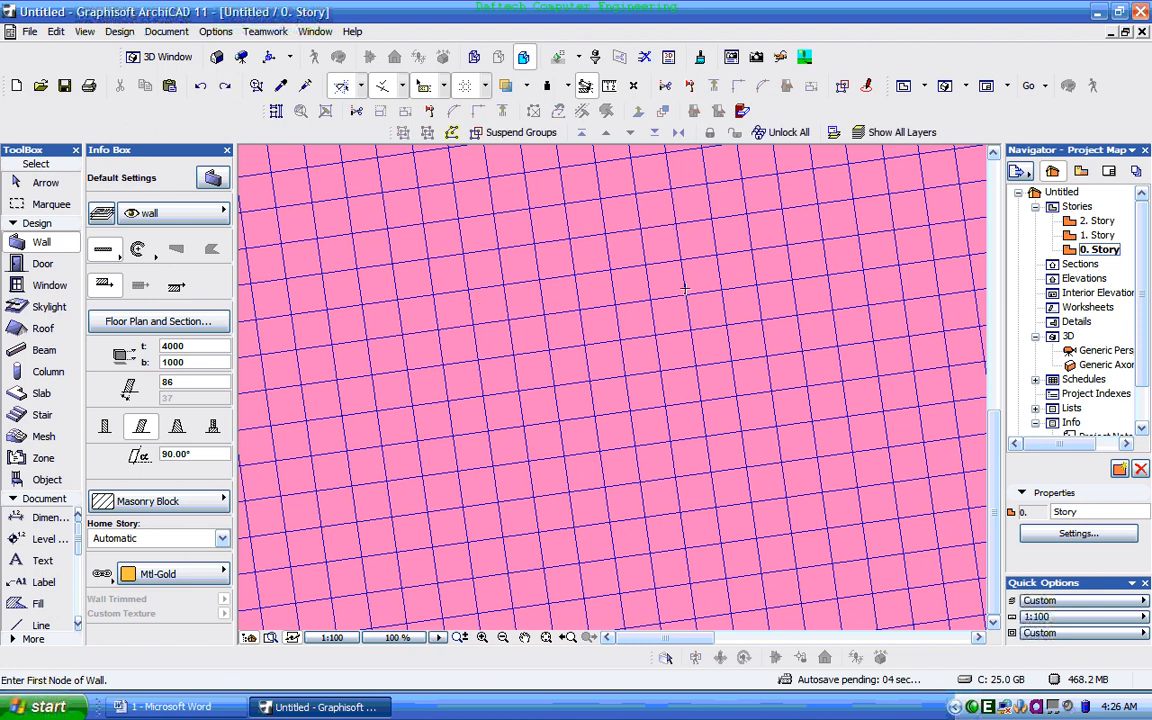
click(84, 32)
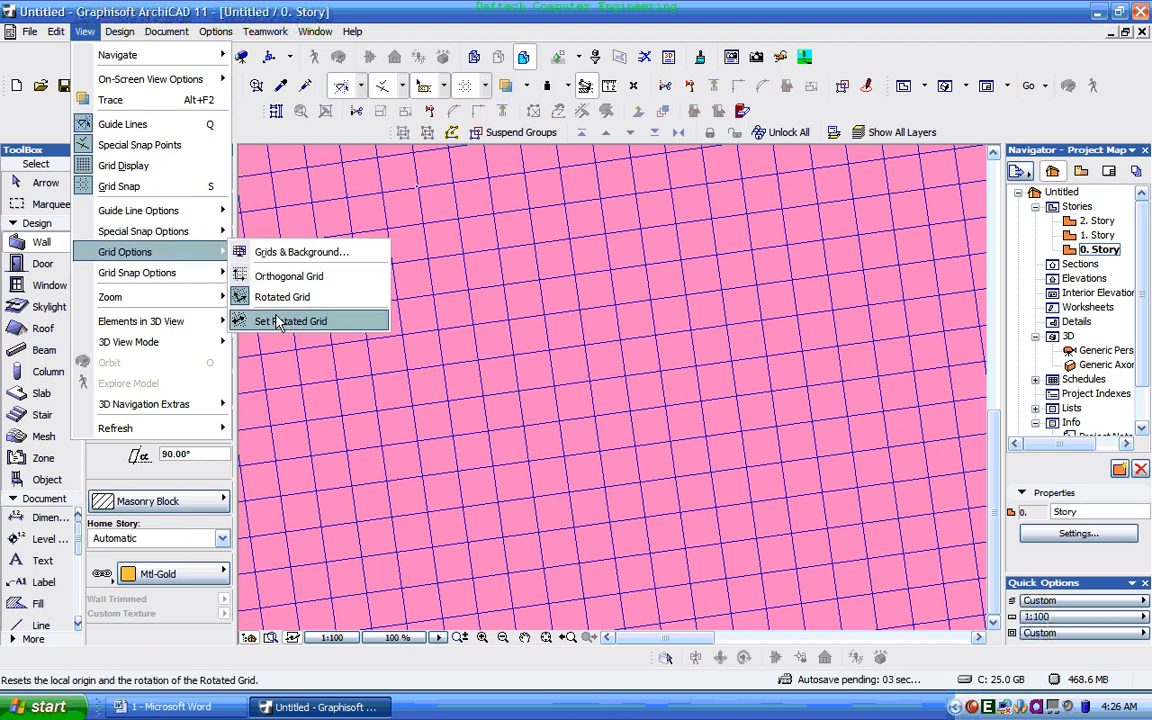
Step: Re-angle the rotated grid more steeply, then return the plan to the orthogonal grid
click(292, 320)
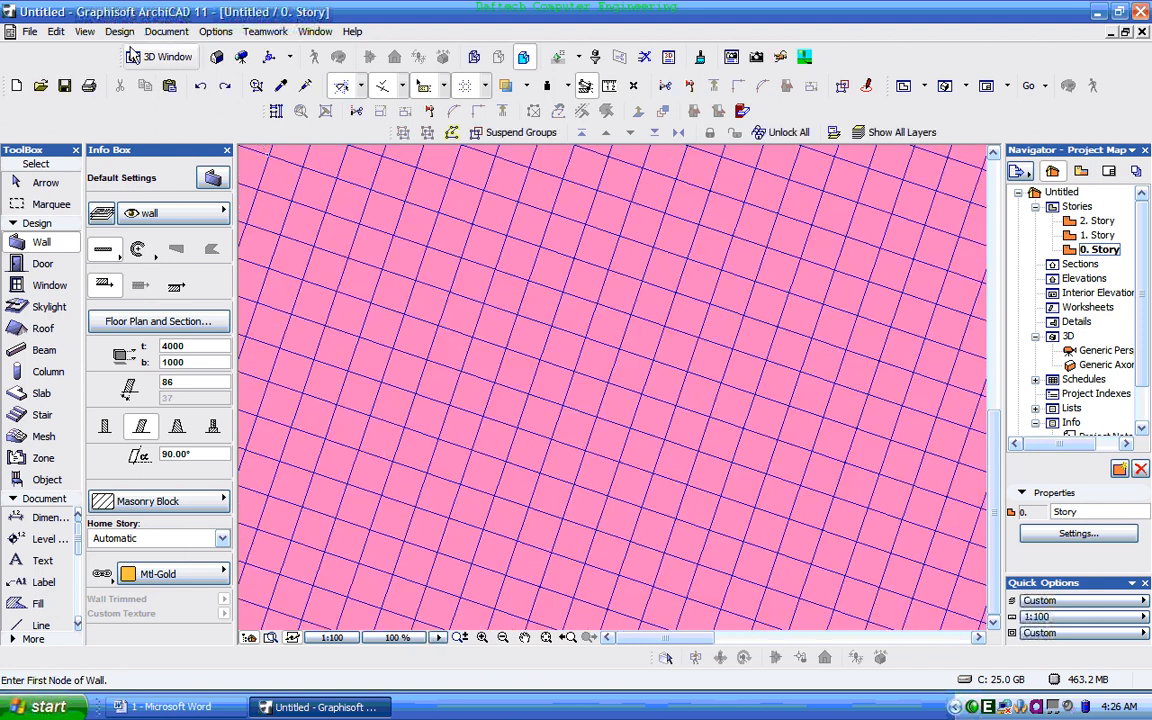
click(84, 32)
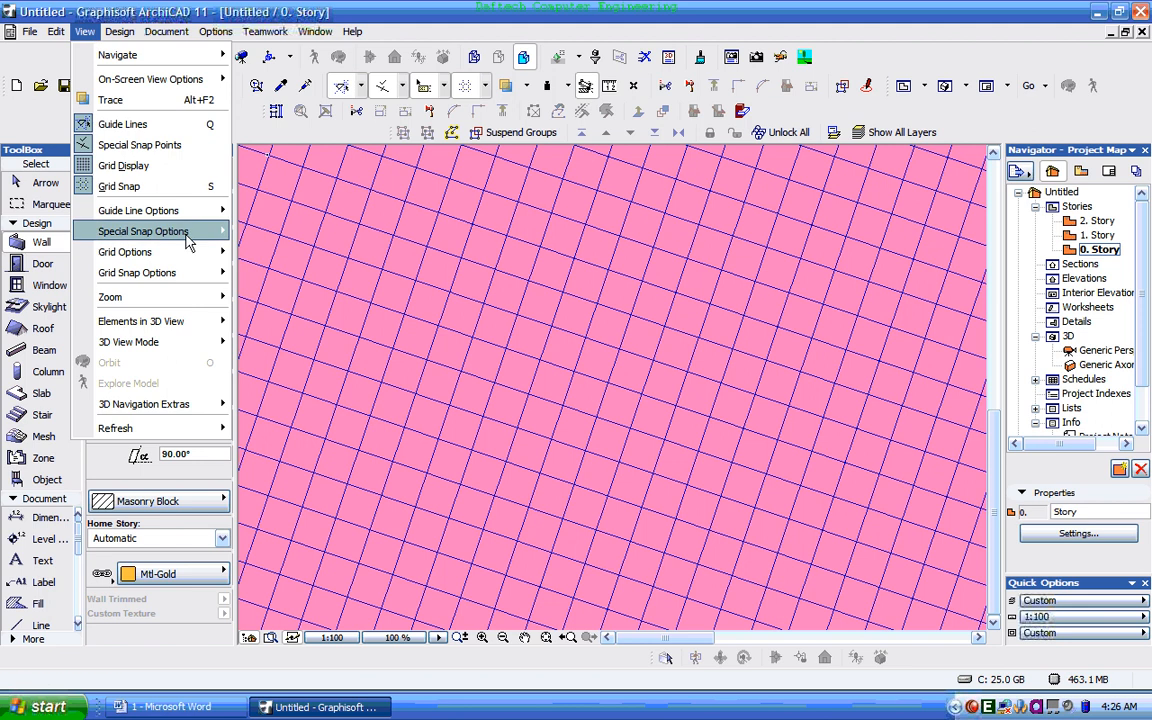
mouse_move(124, 252)
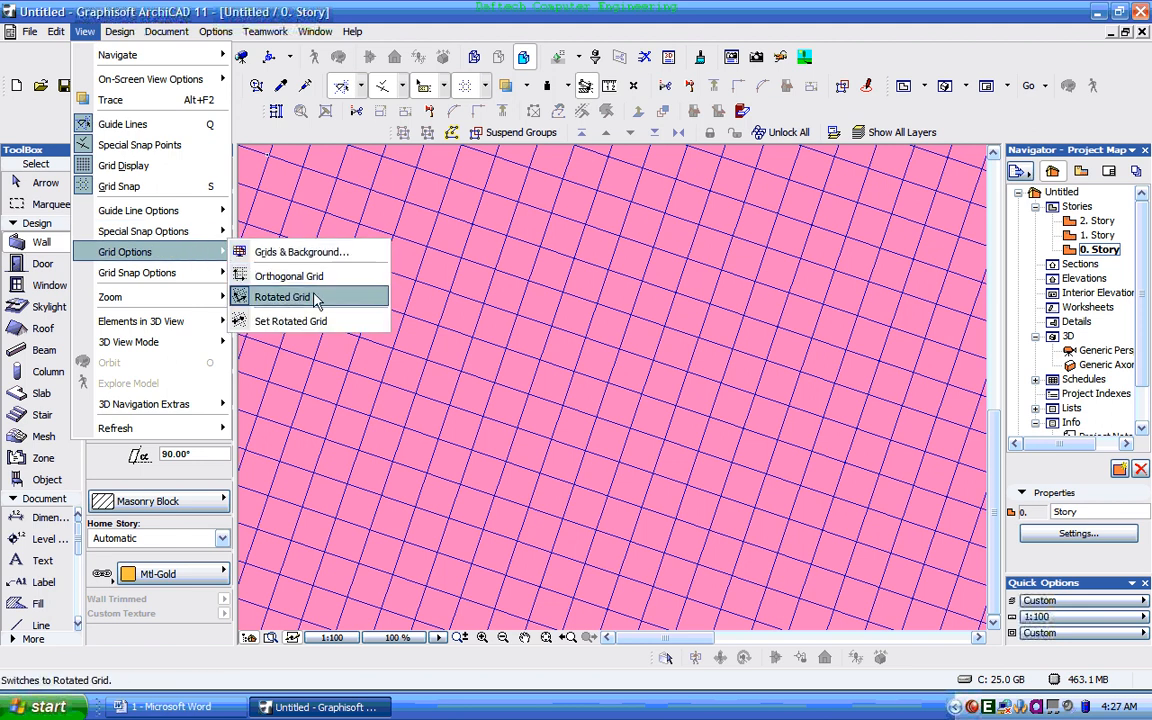
mouse_move(296, 320)
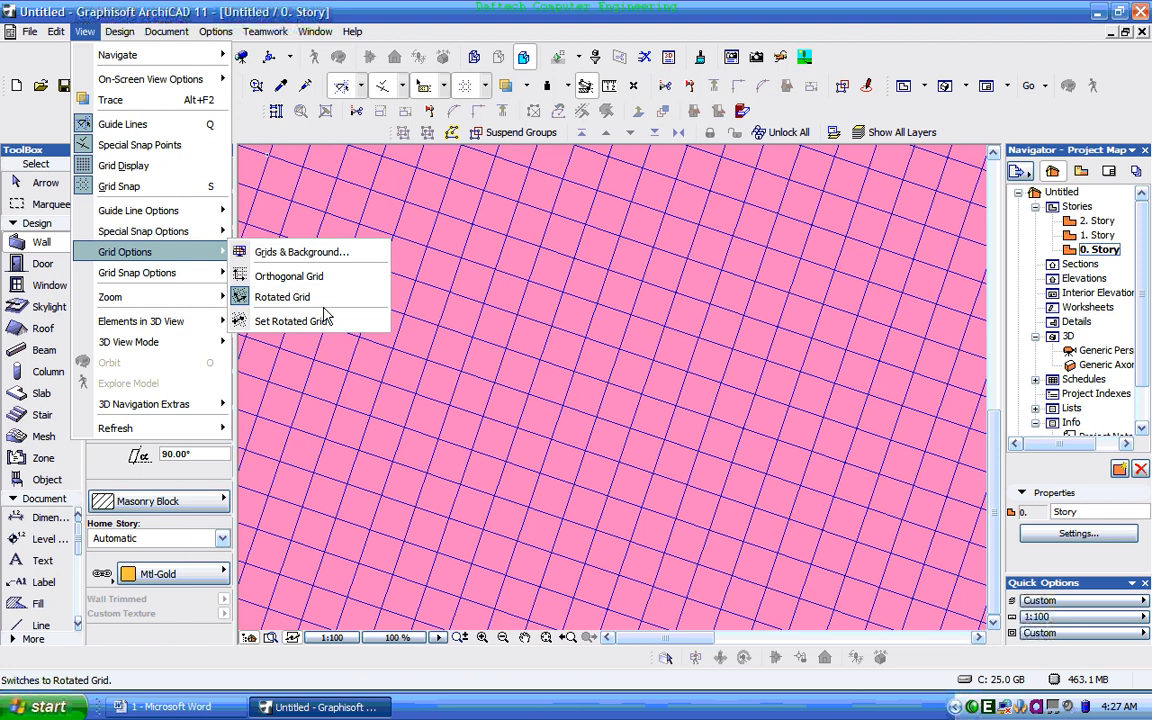
click(288, 276)
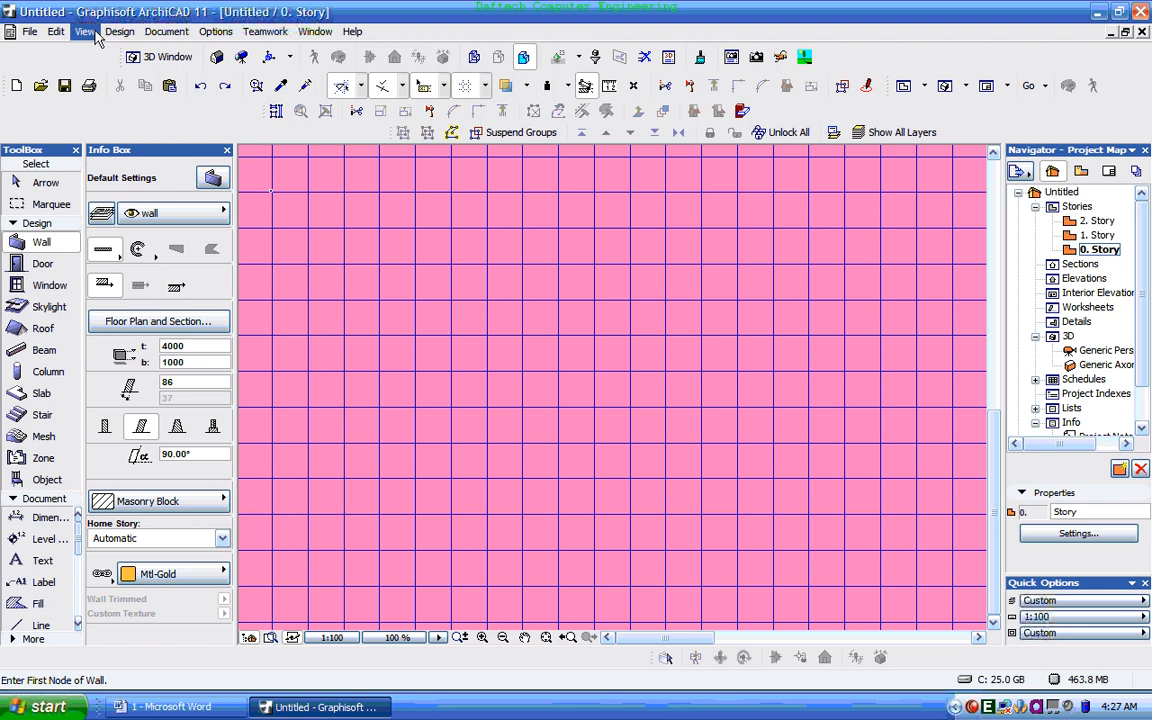
Step: Check the grid snap options and draw freely angled walls across the square grid
click(84, 32)
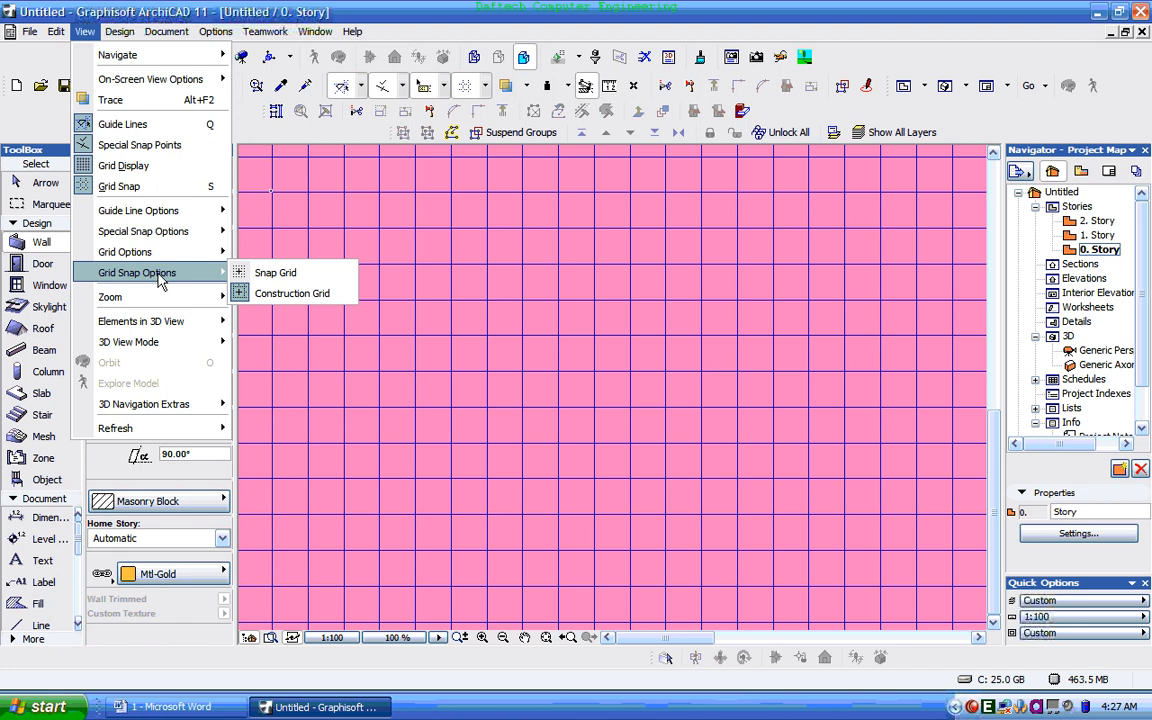
mouse_move(276, 272)
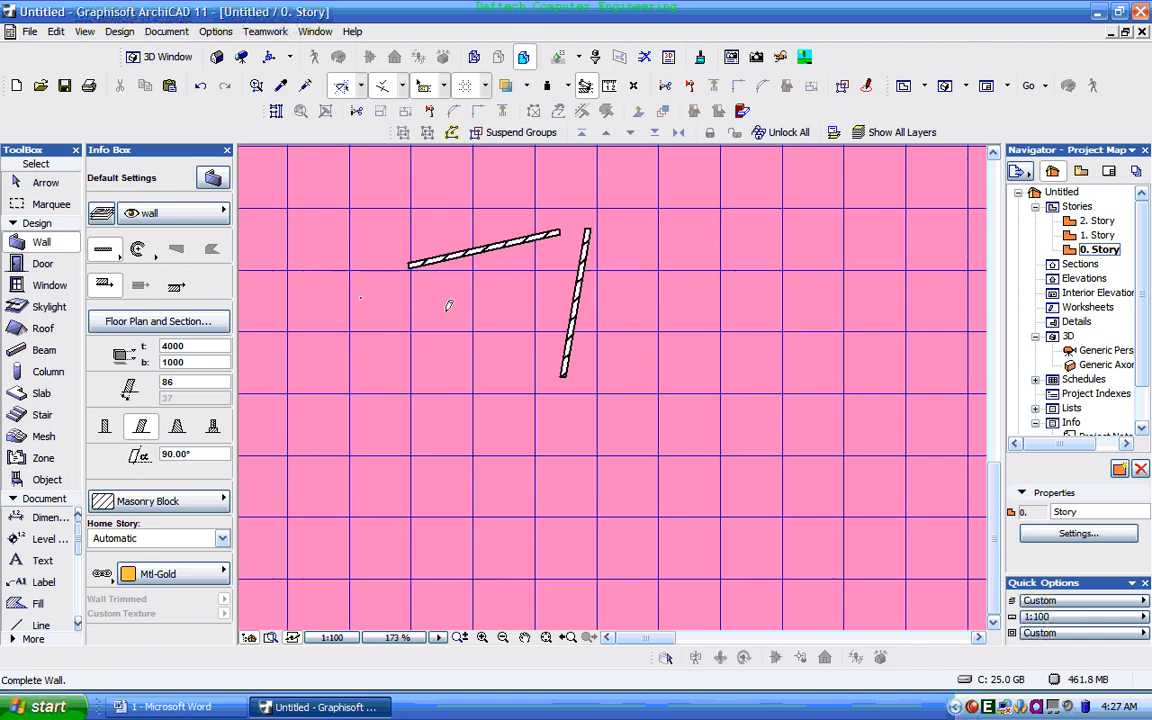
drag(362, 296, 530, 308)
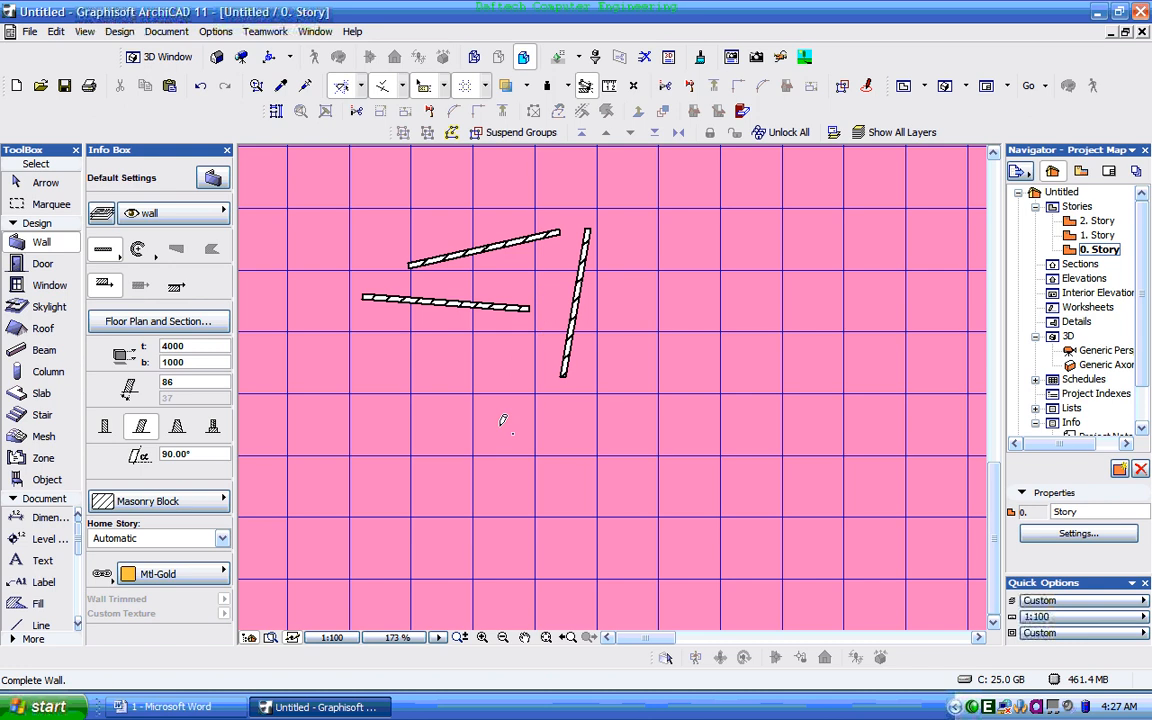
drag(362, 356, 516, 436)
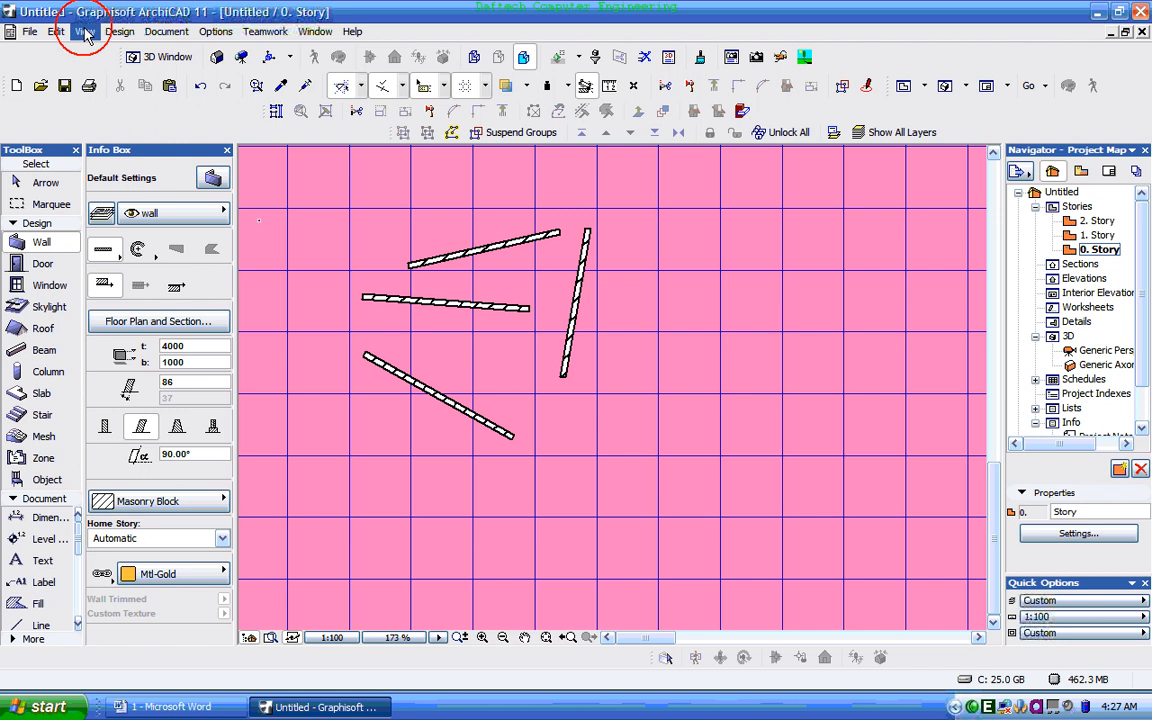
Step: Turn on snapping to the construction grid
click(84, 32)
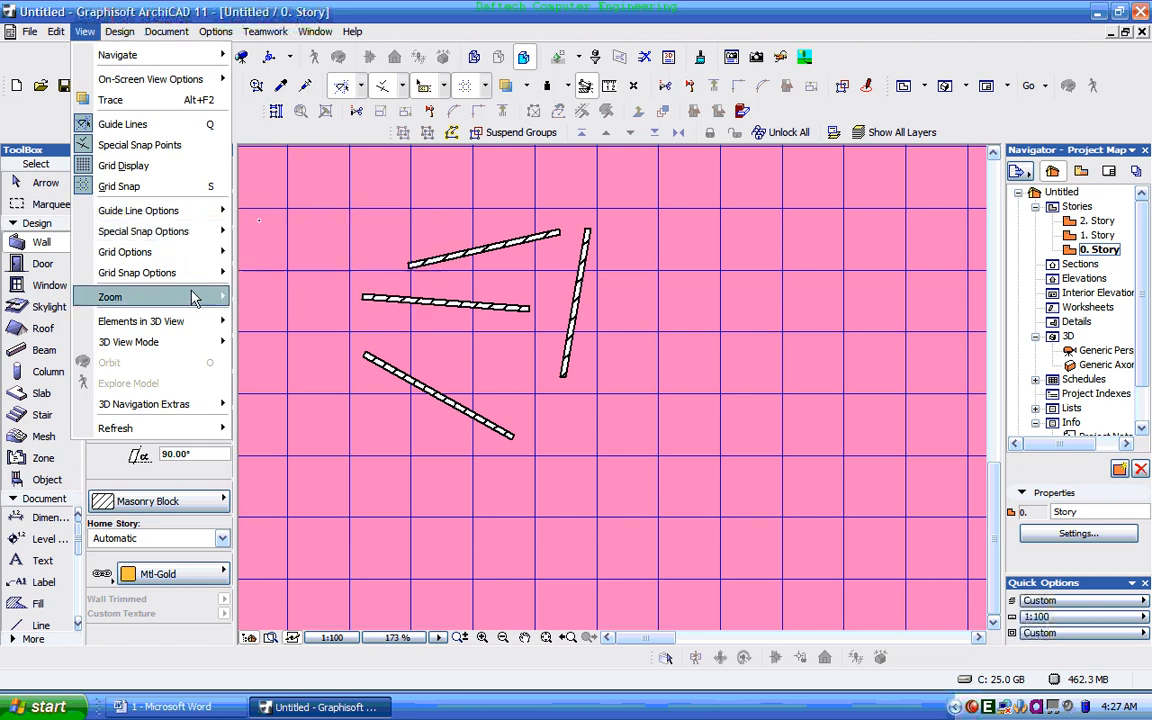
mouse_move(136, 272)
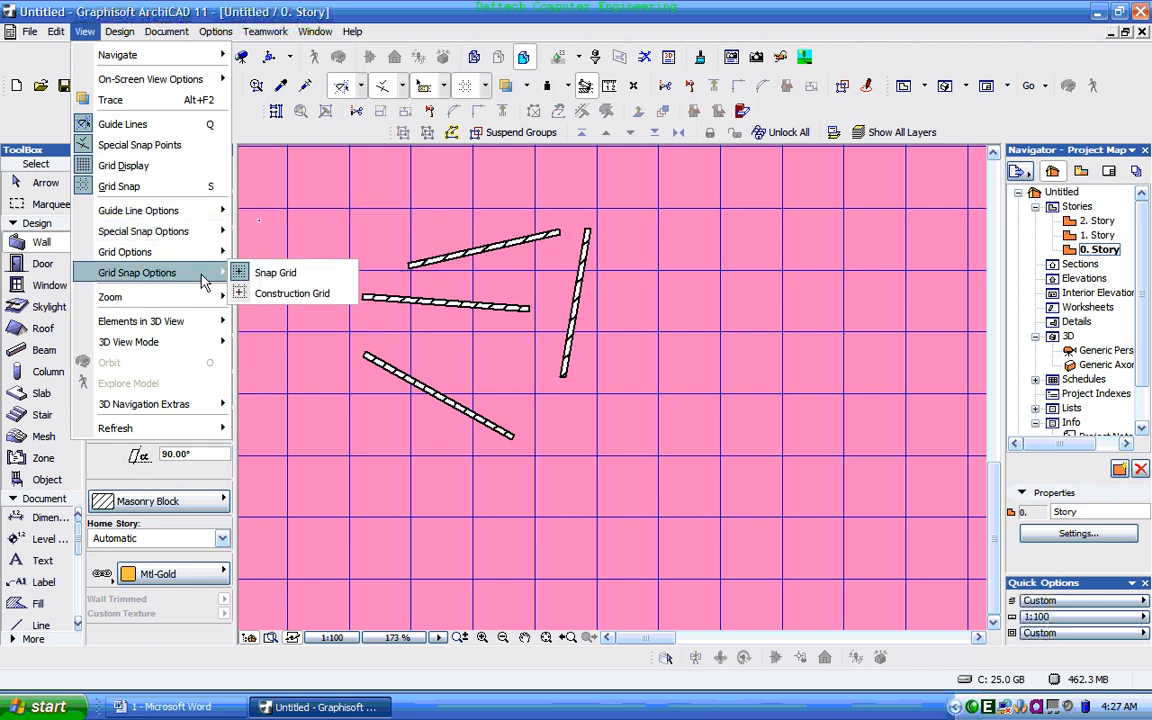
mouse_move(292, 292)
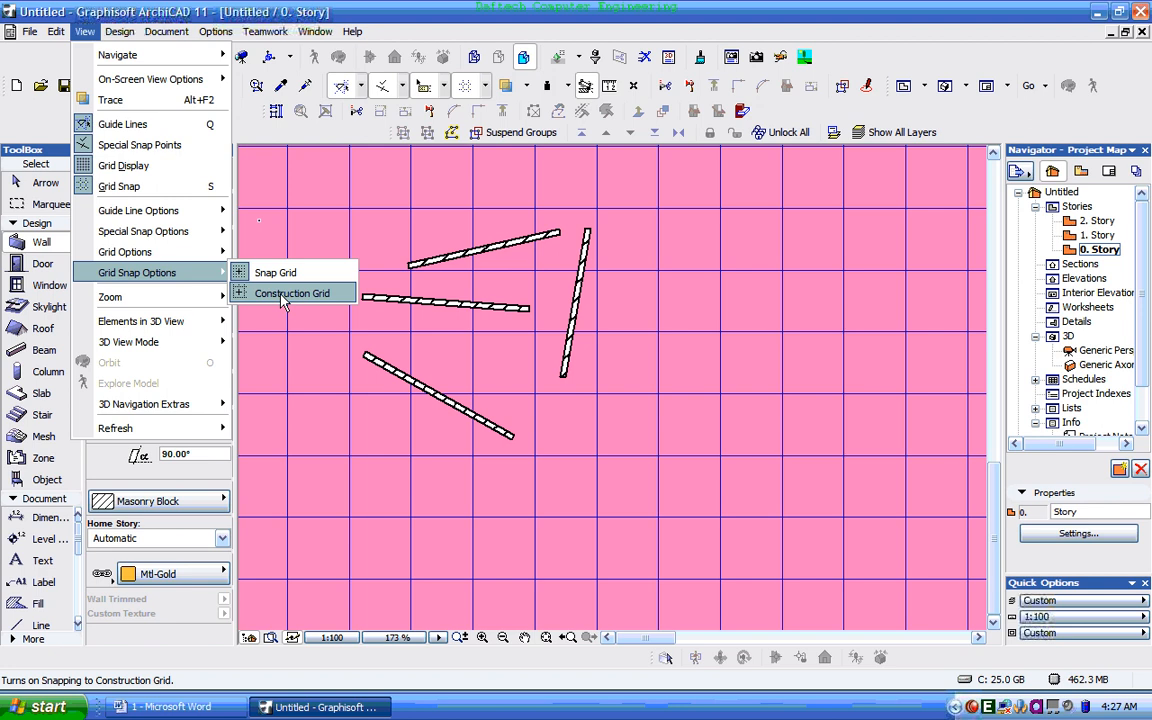
click(292, 292)
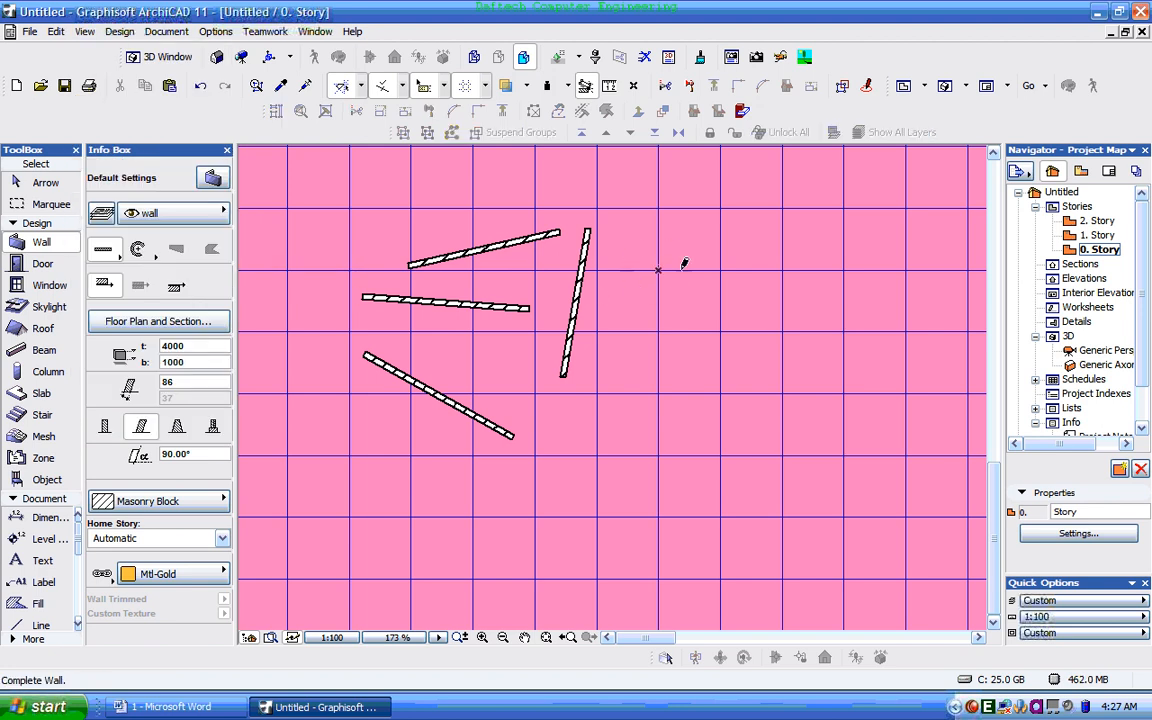
Step: Draw a connected chain of grid-snapped walls with a diagonal segment, extending downward
drag(658, 268, 840, 264)
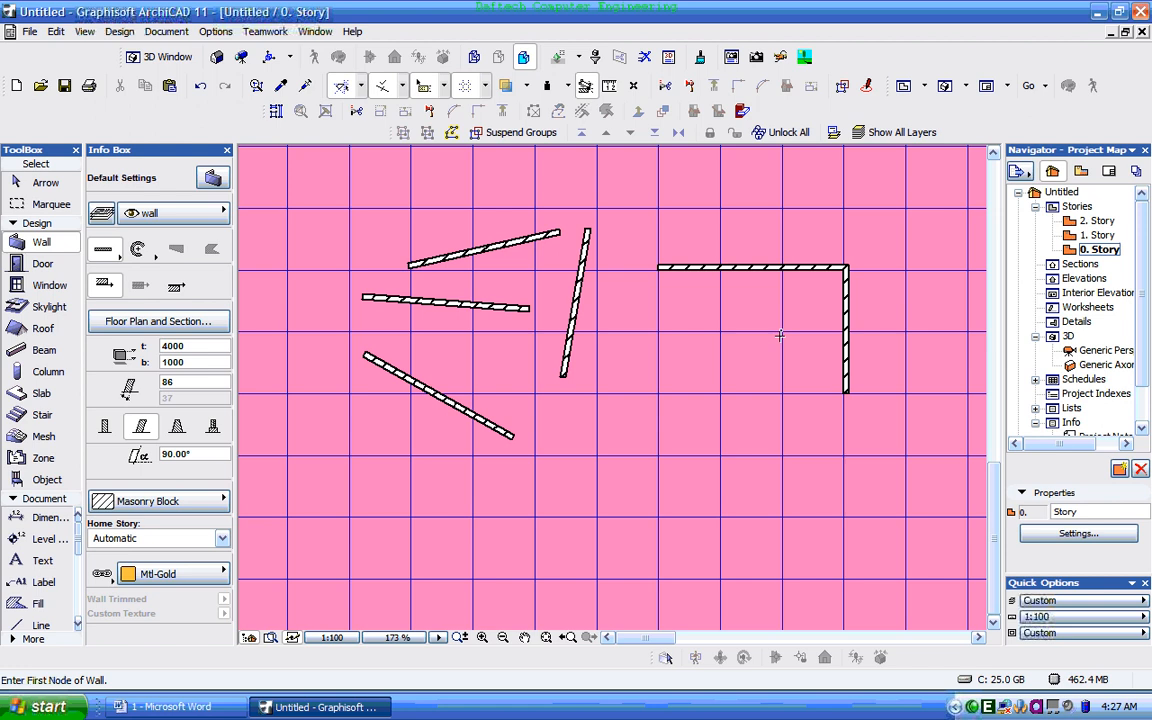
click(846, 388)
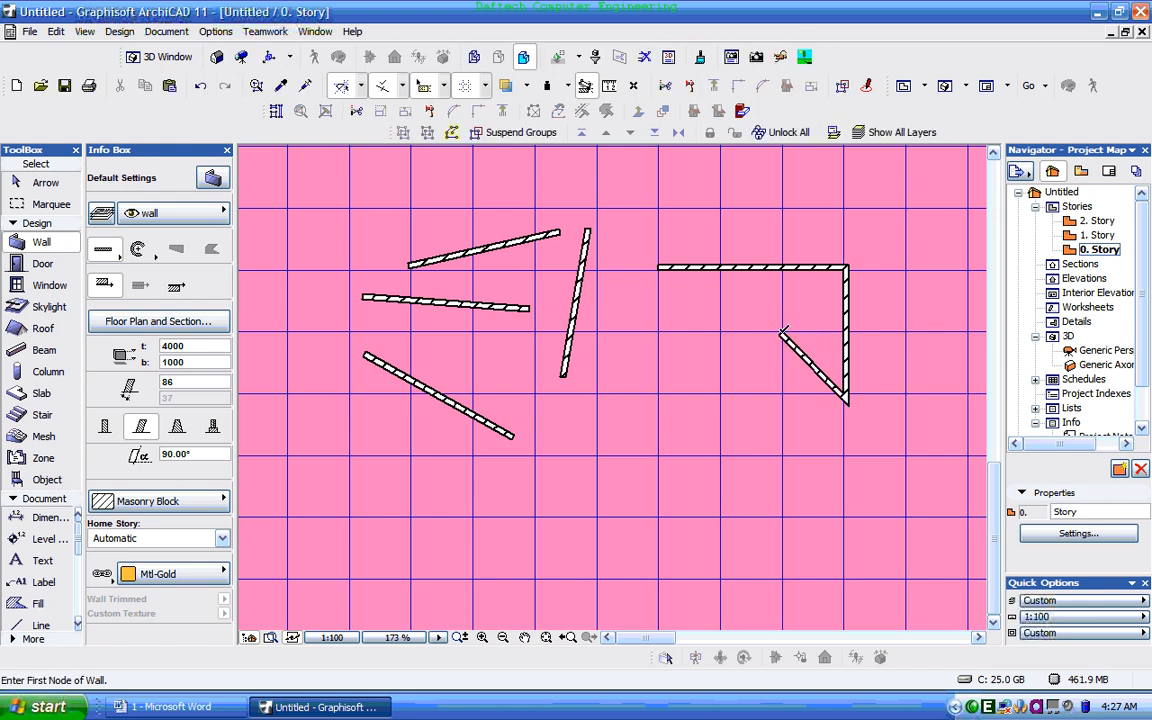
click(720, 334)
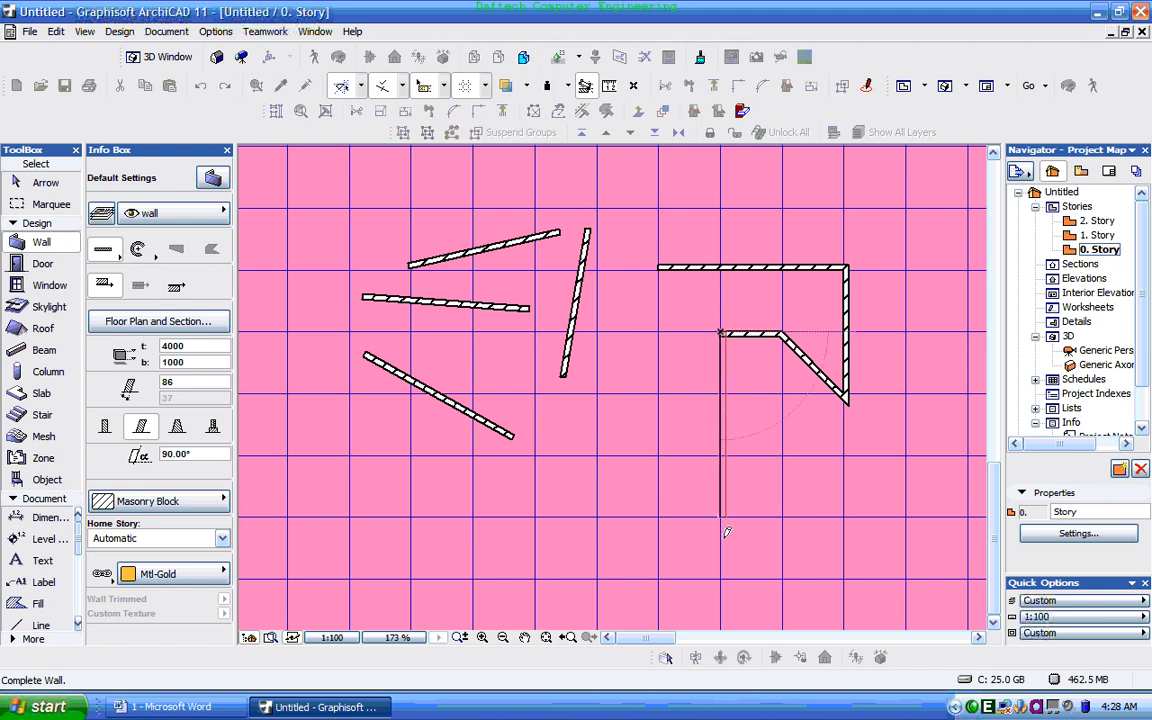
click(720, 516)
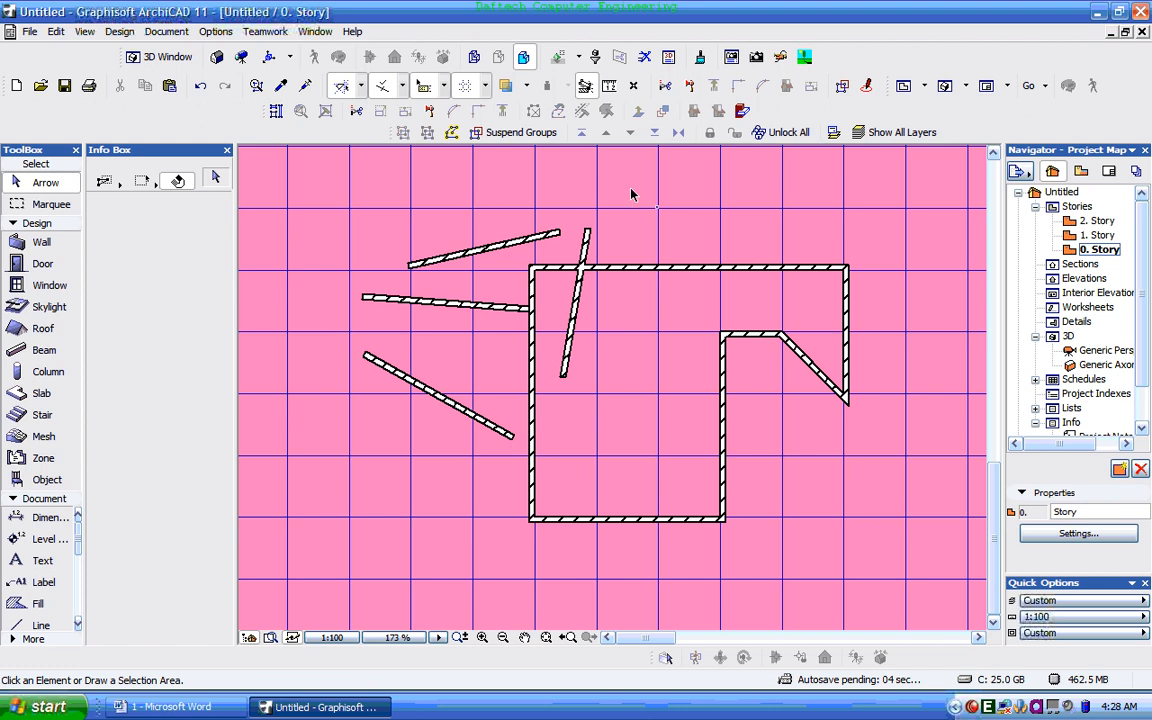
mouse_move(84, 32)
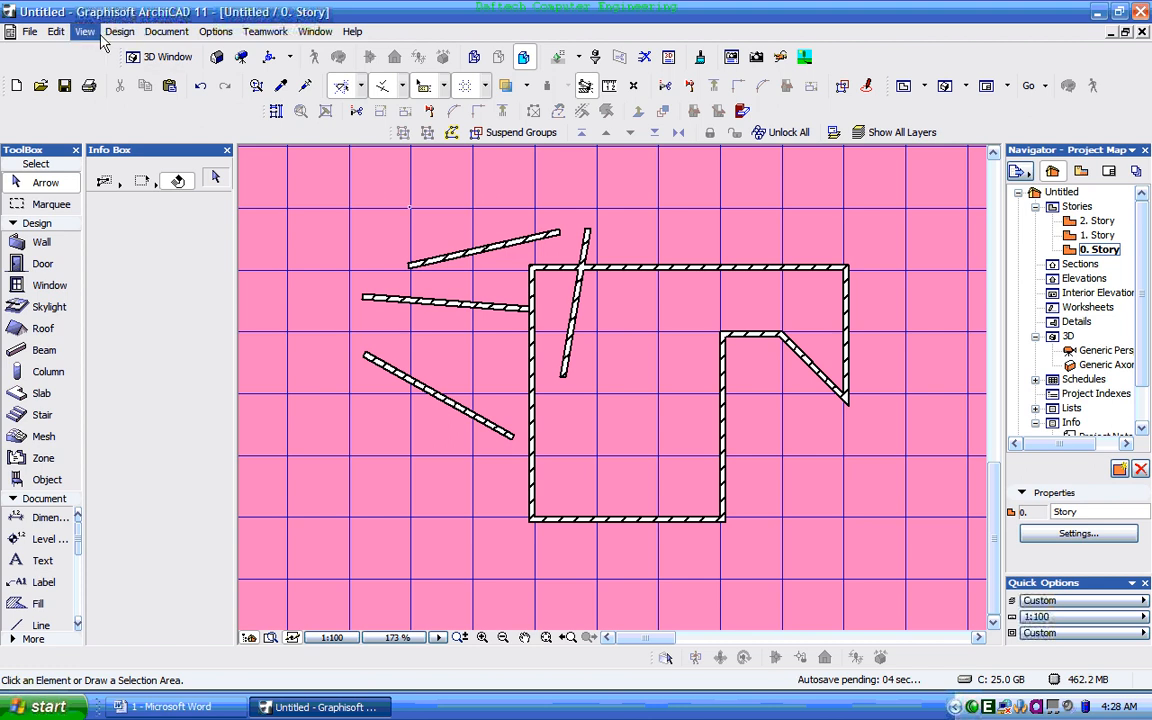
Step: Delete the four free-angled walls, leaving only the grid-aligned wall outline
click(84, 32)
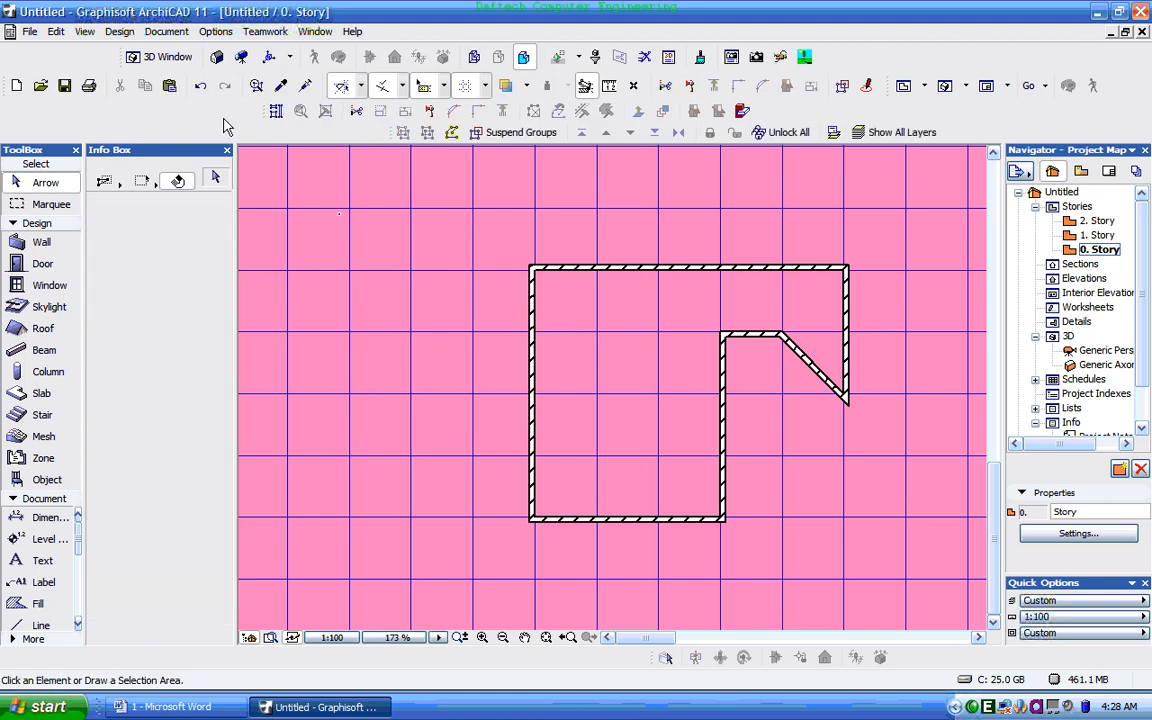
click(84, 32)
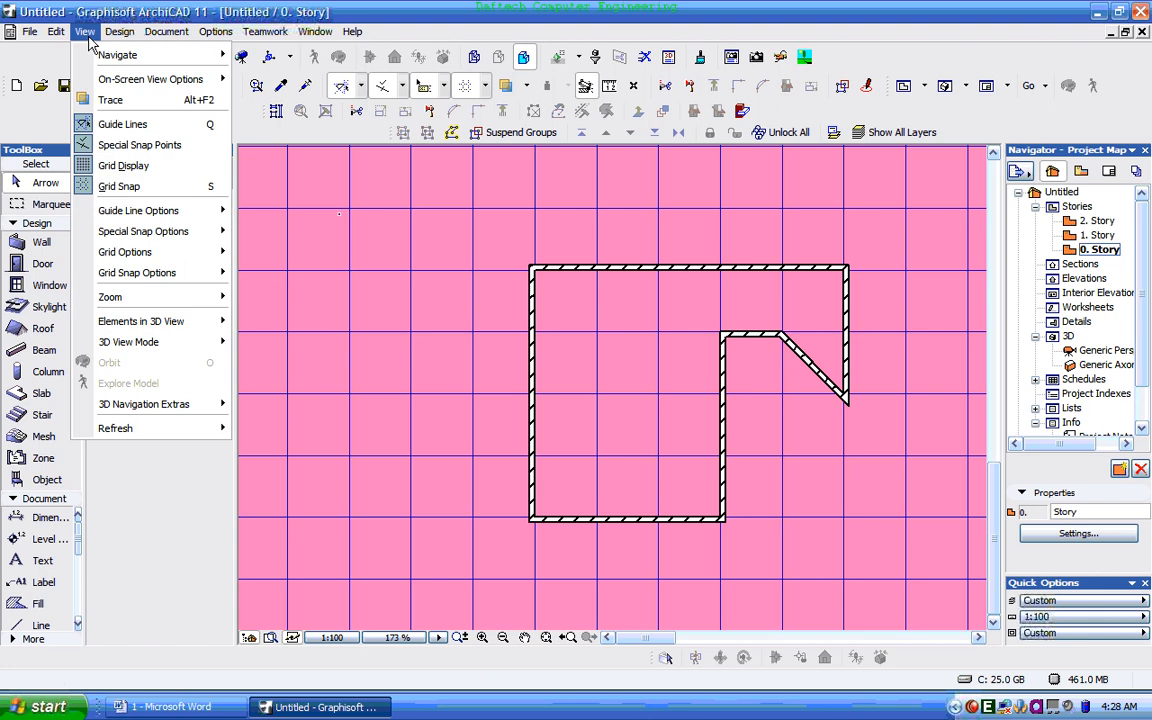
mouse_move(150, 272)
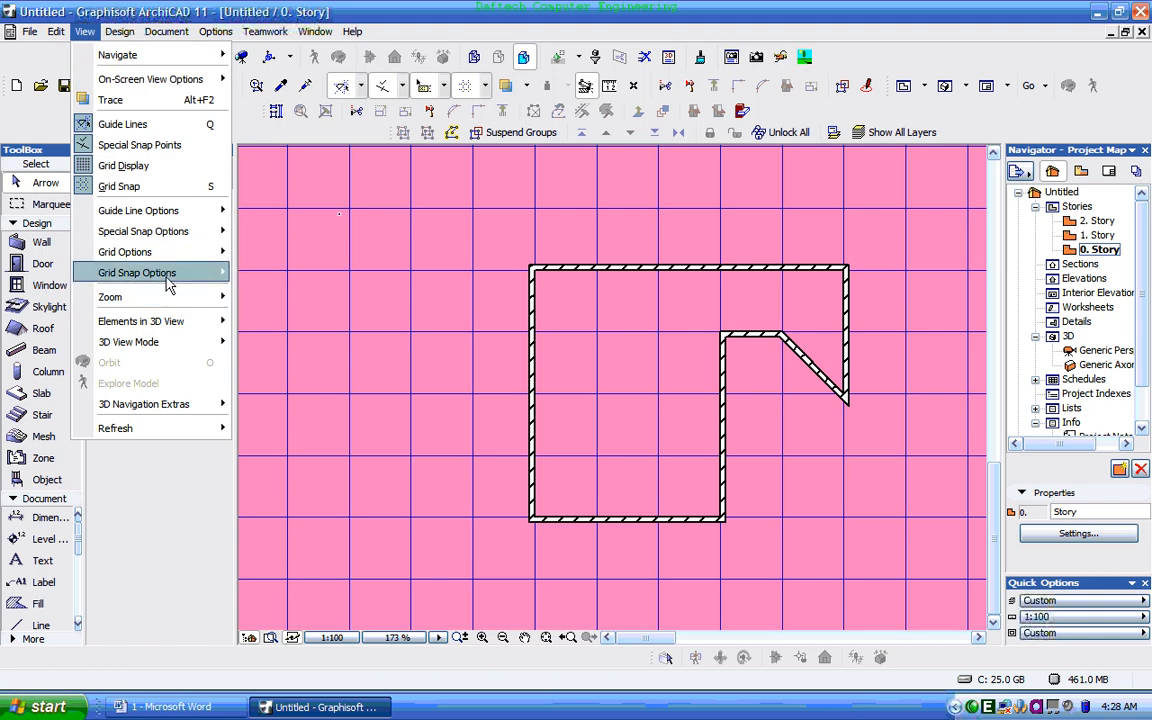
mouse_move(124, 252)
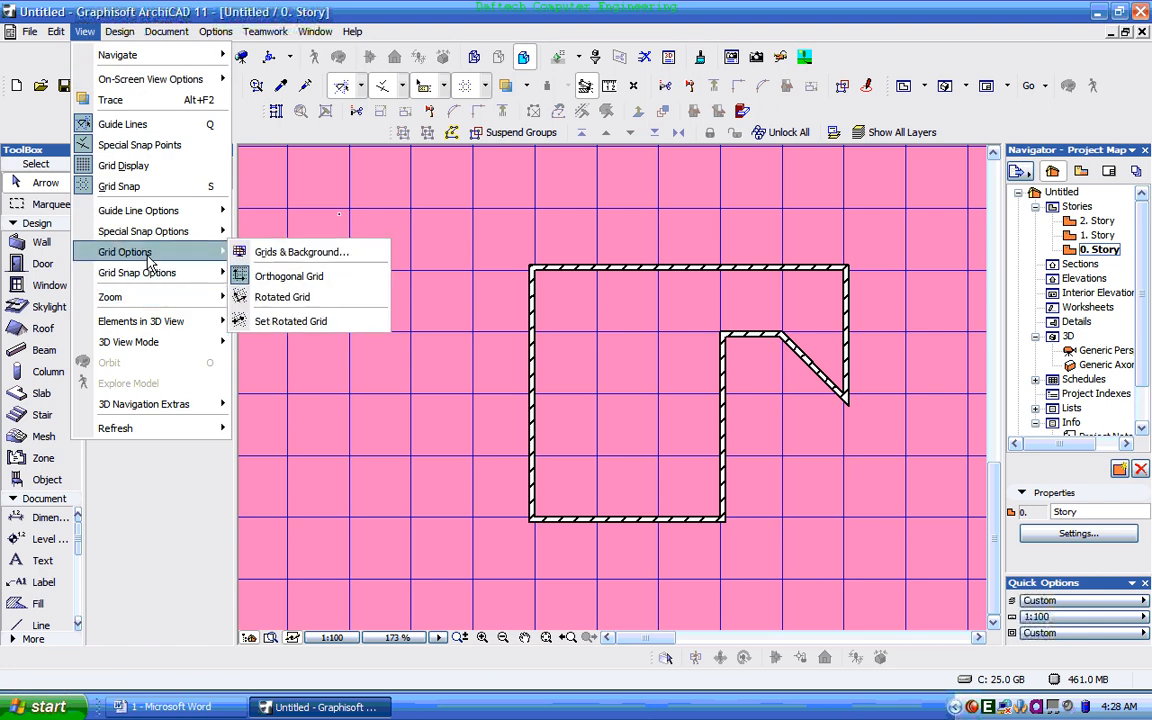
mouse_move(144, 232)
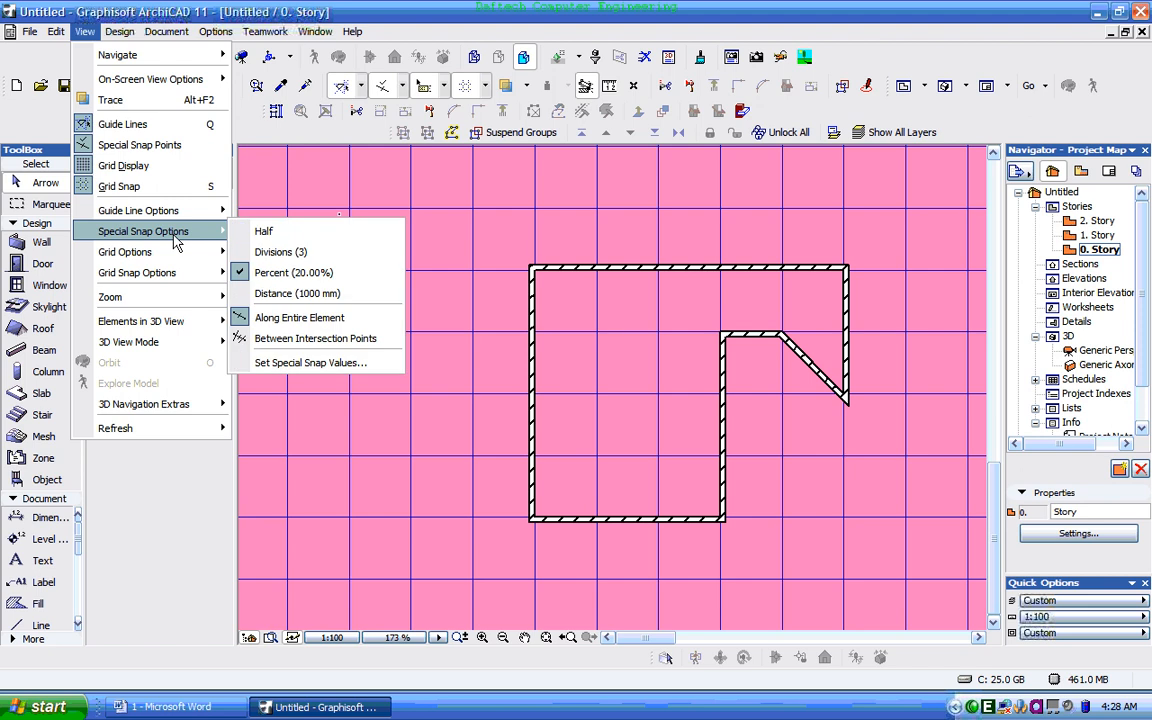
mouse_move(136, 210)
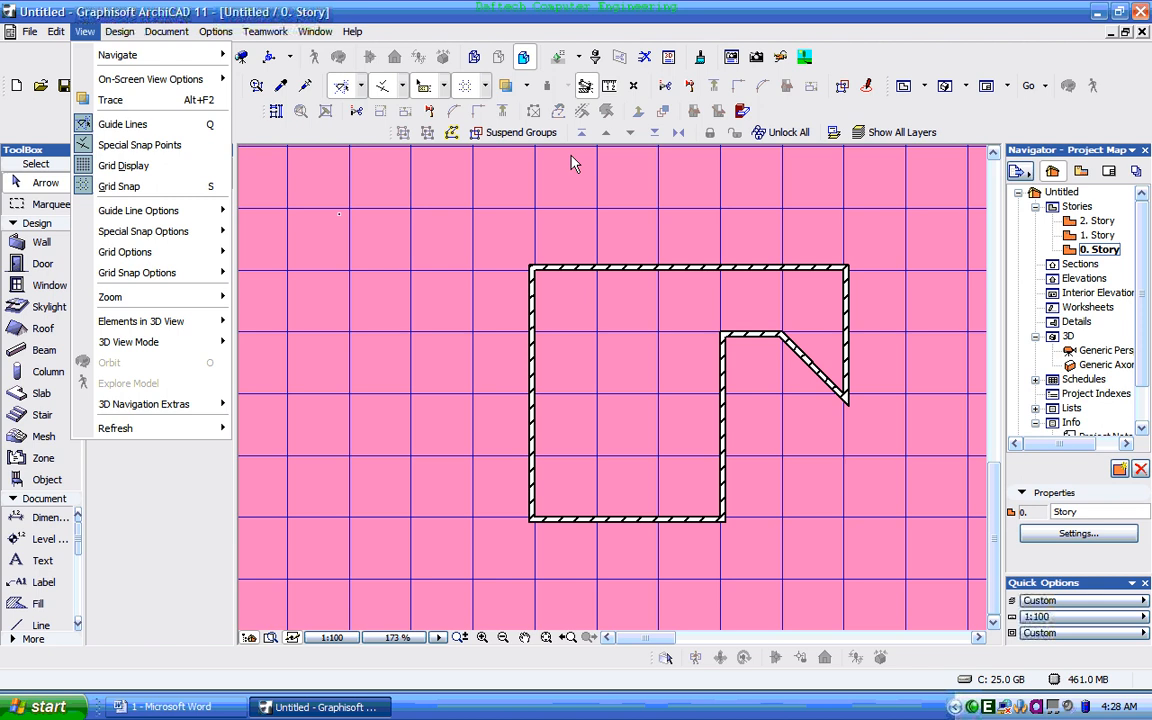
mouse_move(490, 210)
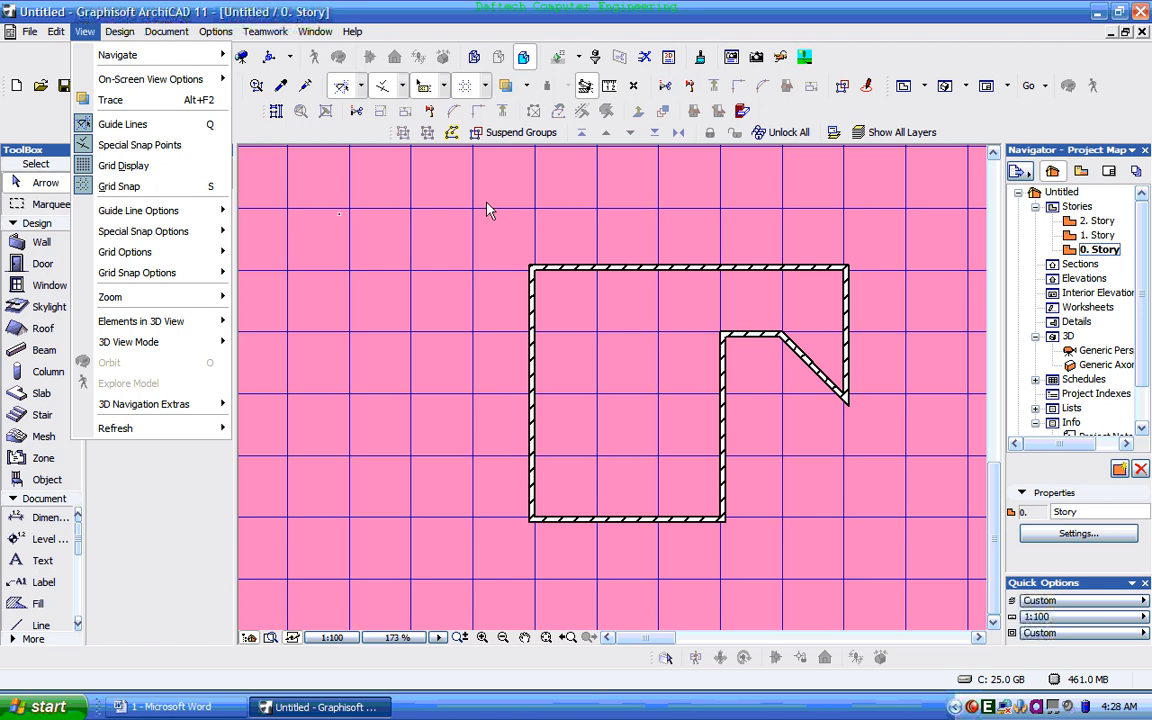
click(536, 244)
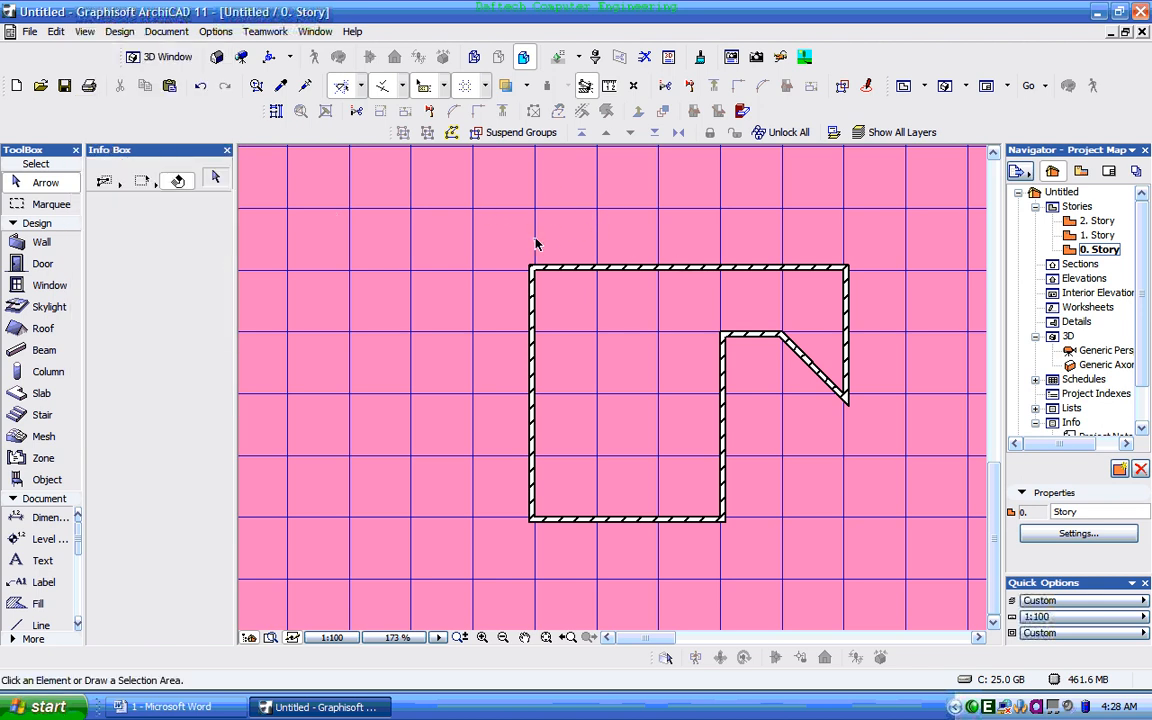